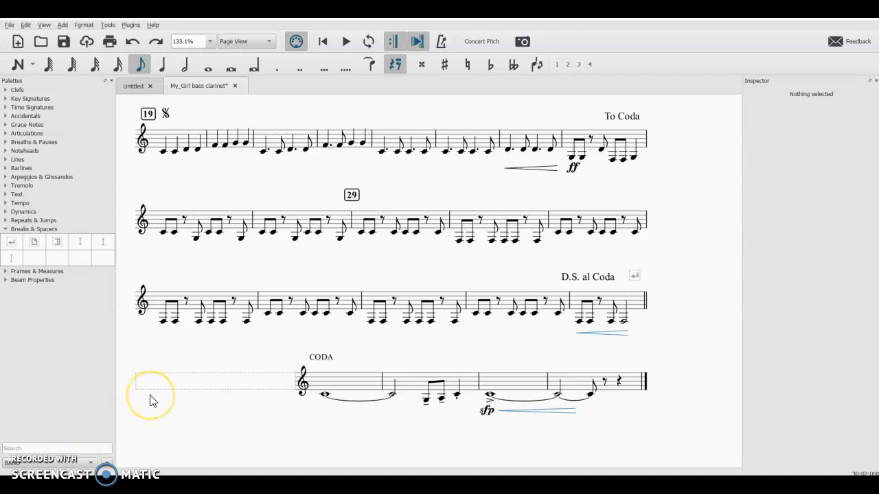
pyautogui.moveTo(271, 382)
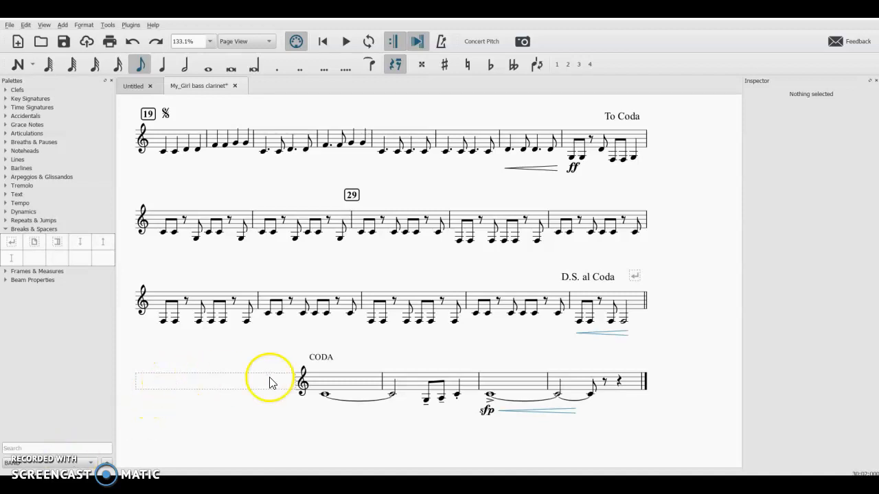
pyautogui.moveTo(321, 373)
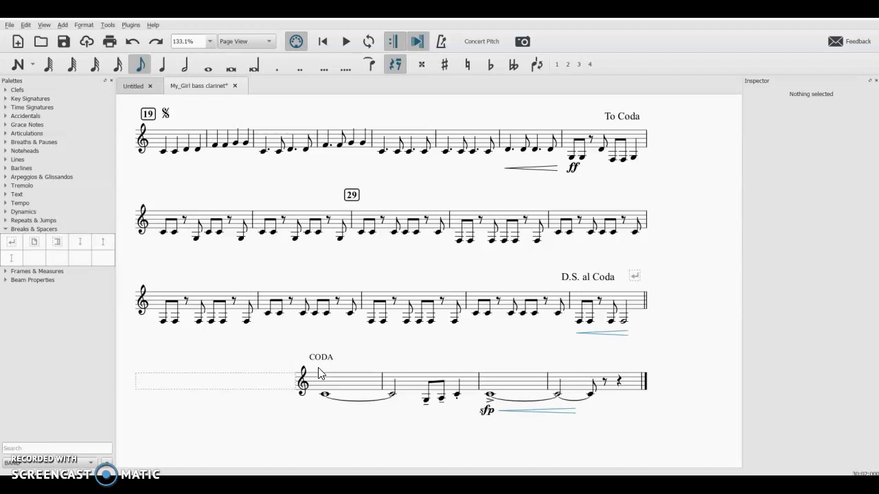
pyautogui.moveTo(184, 349)
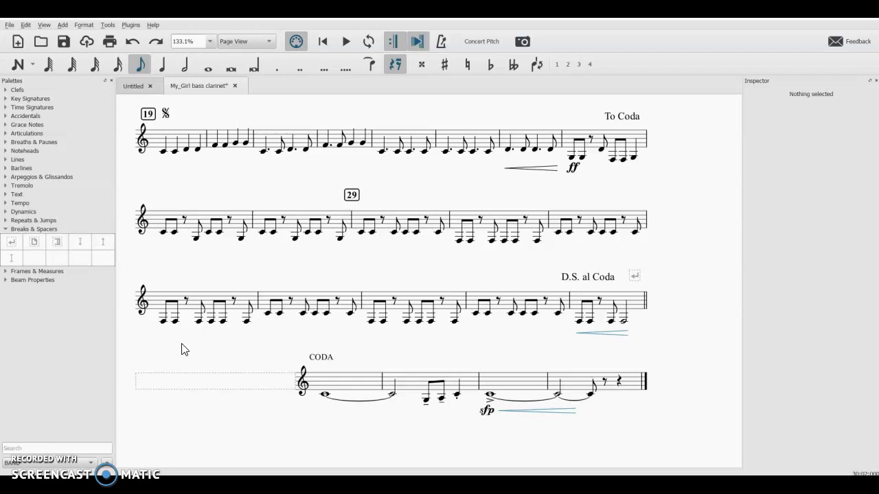
# Step: Open the Edit menu to reach Preferences
pyautogui.click(175, 306)
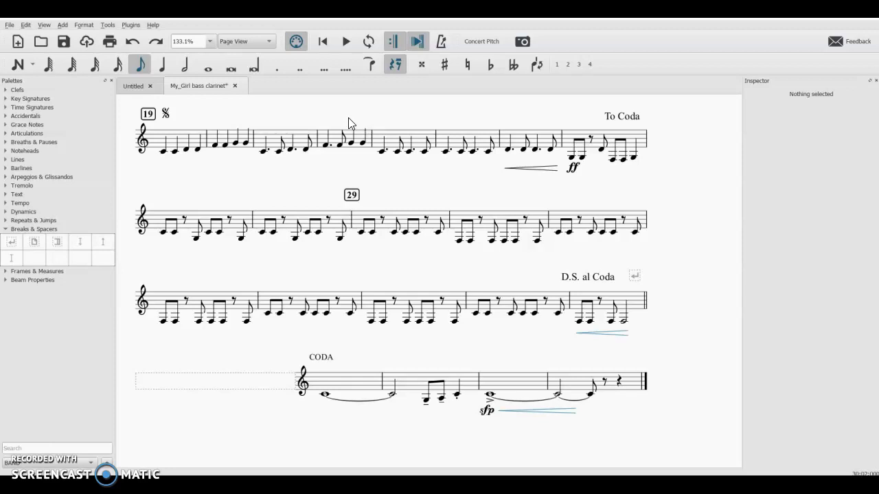
pyautogui.moveTo(326, 130)
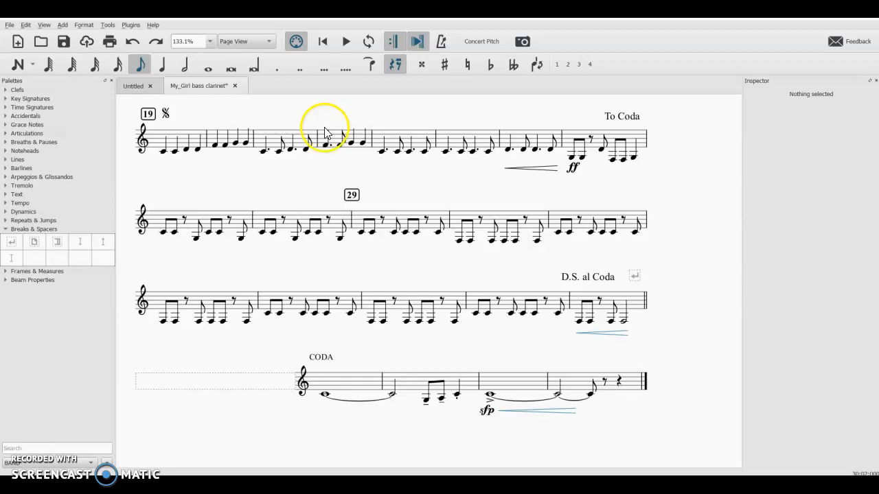
pyautogui.moveTo(92, 66)
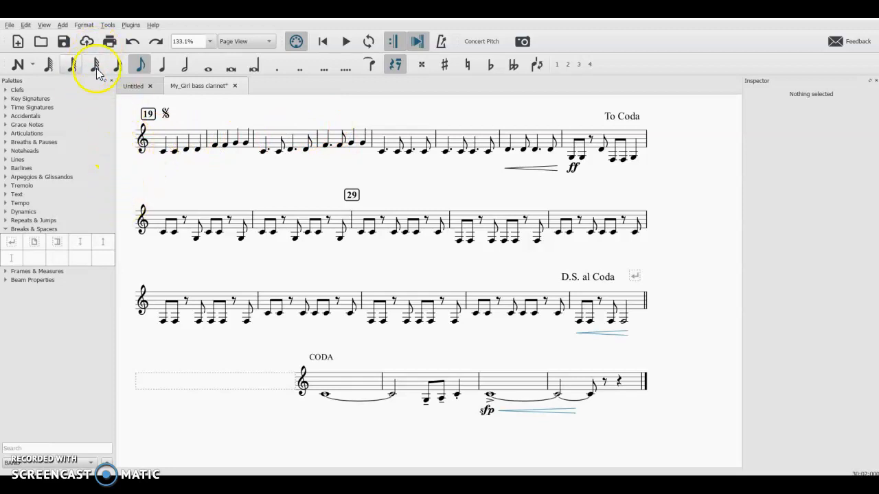
pyautogui.click(25, 25)
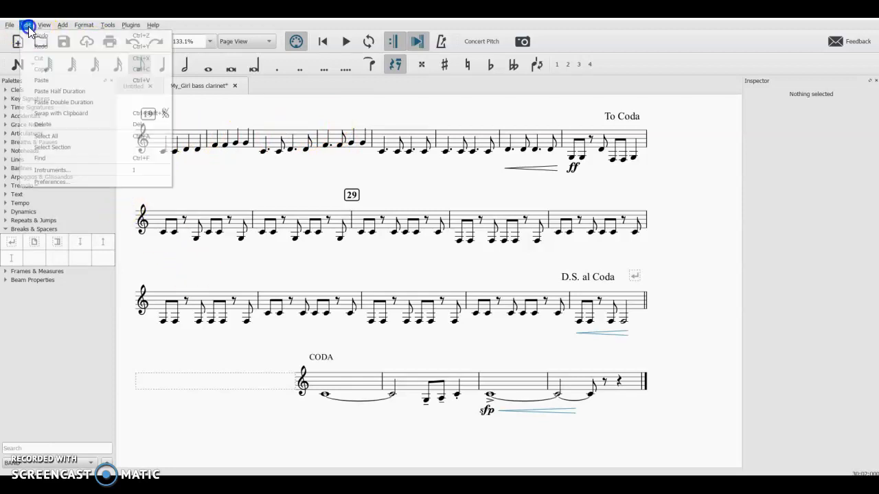
pyautogui.click(26, 25)
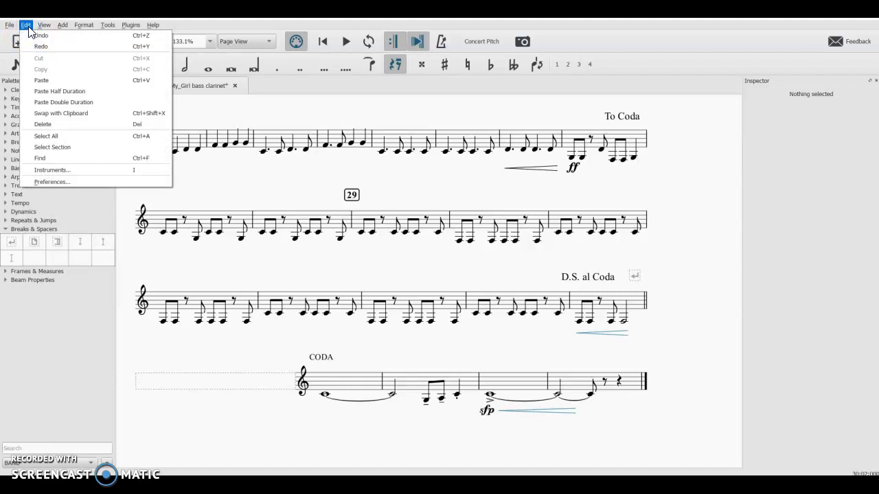
pyautogui.moveTo(64, 182)
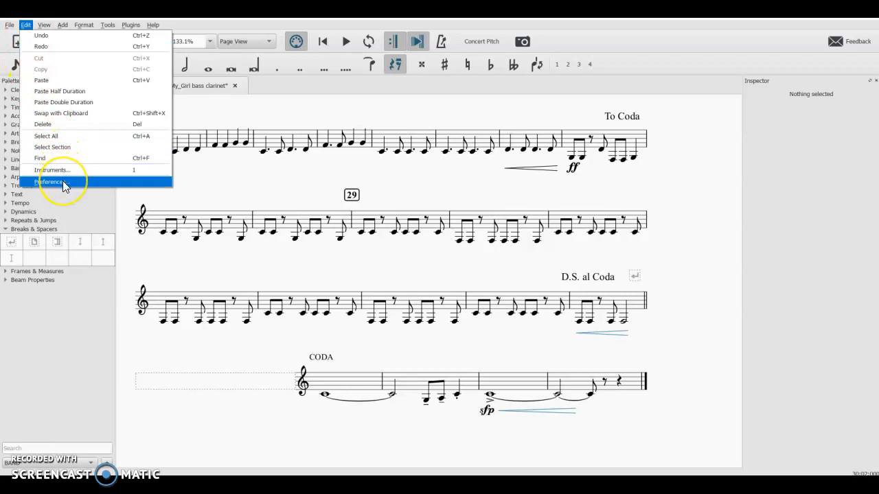
pyautogui.moveTo(64, 186)
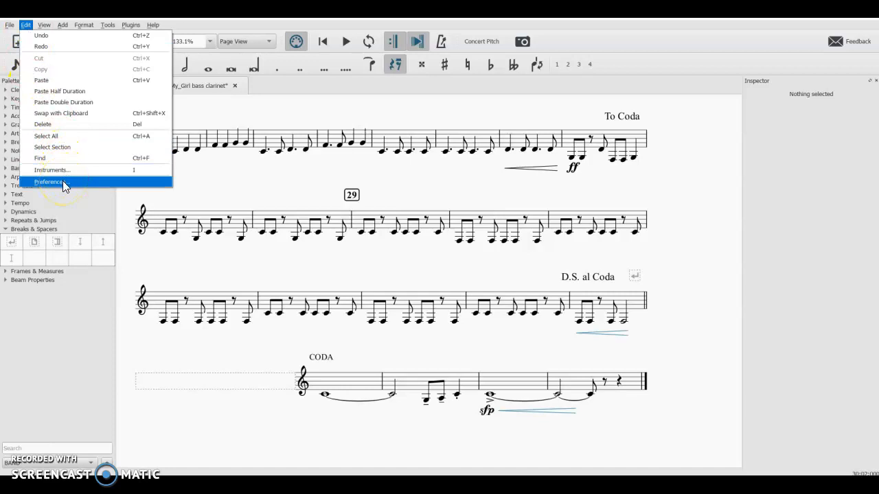
# Step: Open Preferences, clear the tenuto shortcut filter, and view the General settings
pyautogui.click(48, 181)
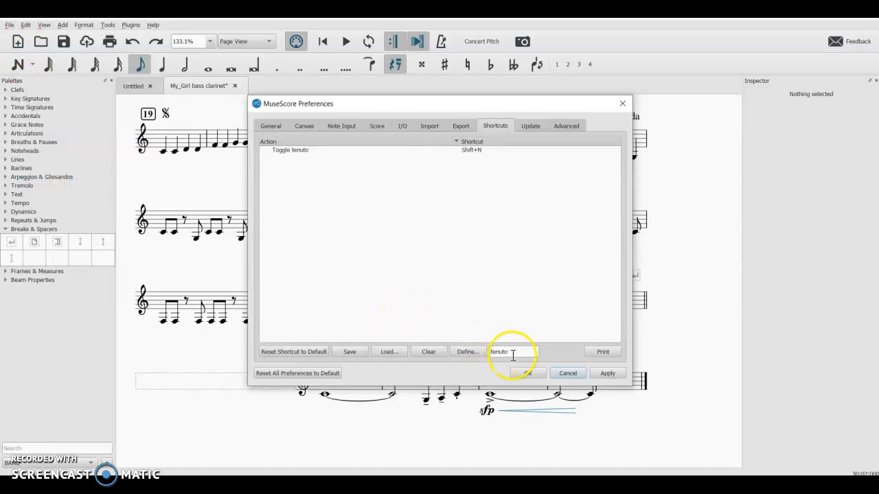
pyautogui.click(428, 352)
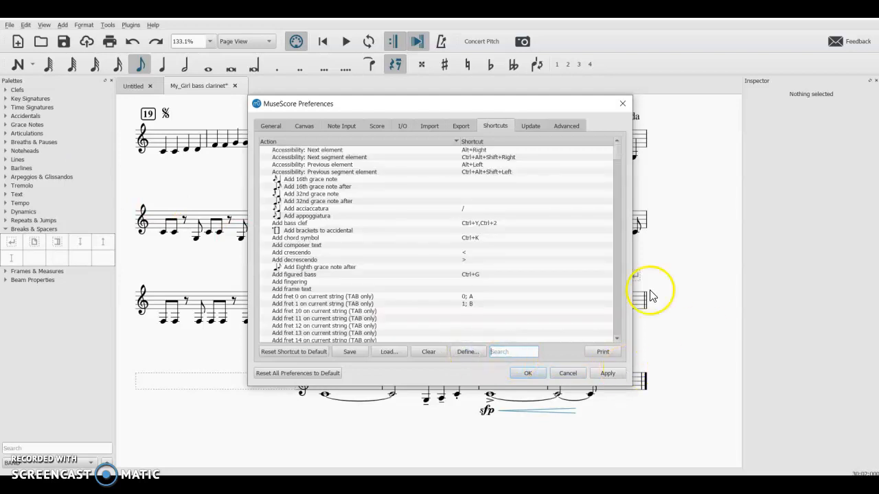
pyautogui.click(269, 125)
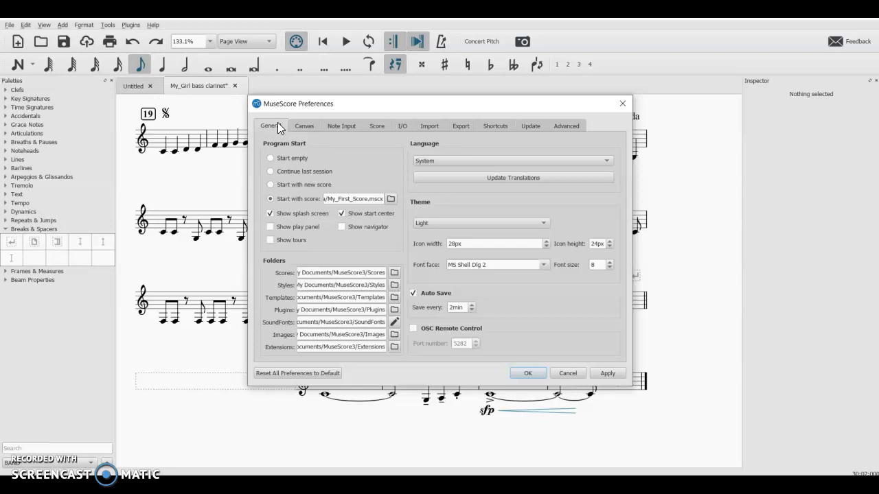
pyautogui.moveTo(460, 130)
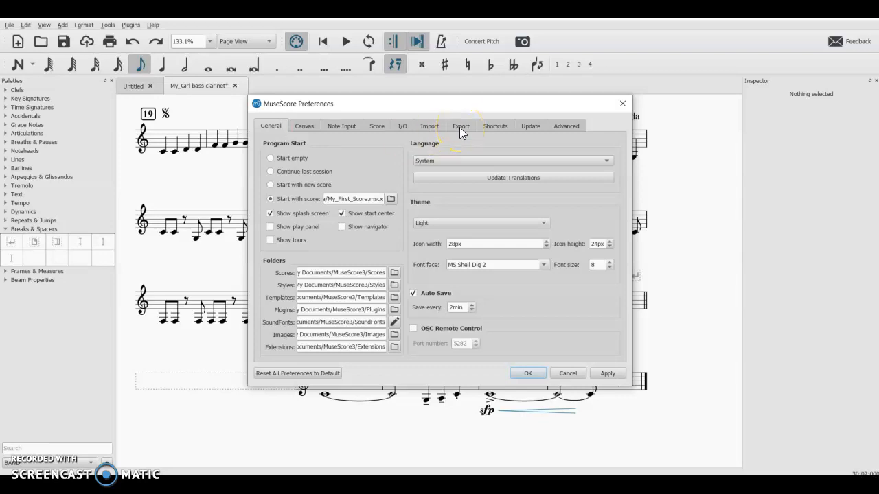
pyautogui.moveTo(501, 110)
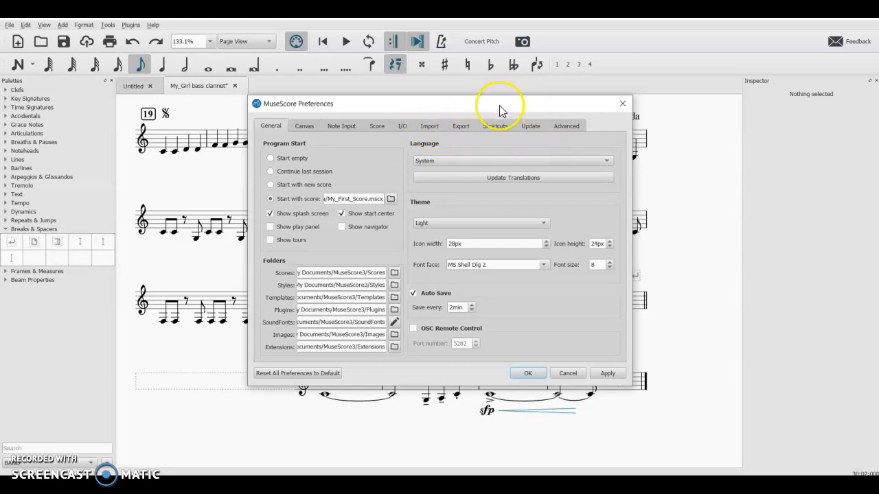
# Step: Return to Shortcuts and scroll the action list down to the Show/Toggle entries
pyautogui.click(495, 126)
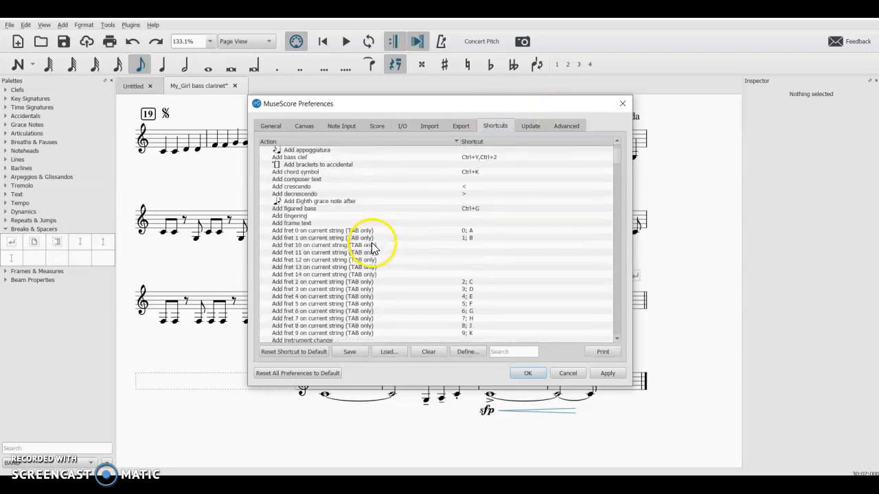
pyautogui.scroll(3)
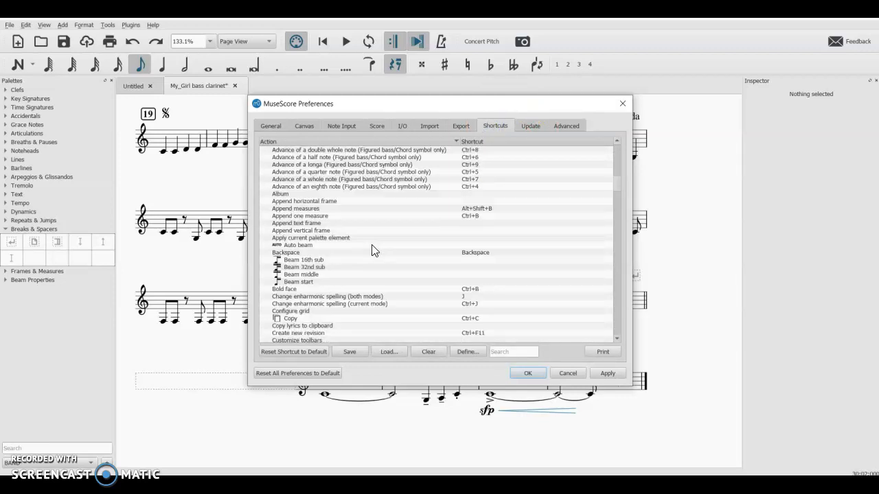
pyautogui.scroll(-3)
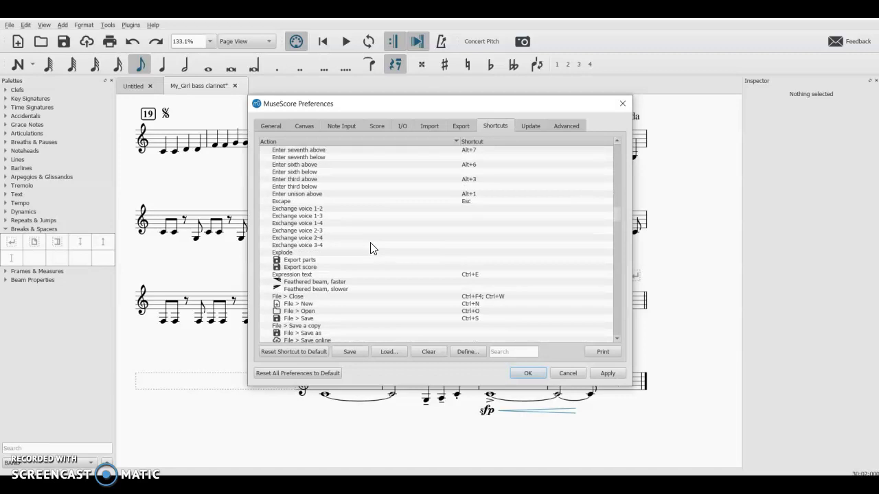
pyautogui.scroll(-3)
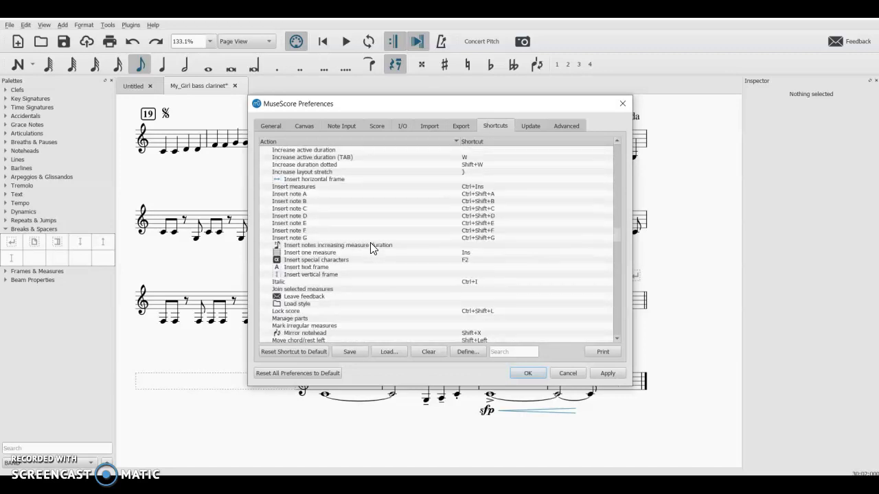
pyautogui.scroll(-3)
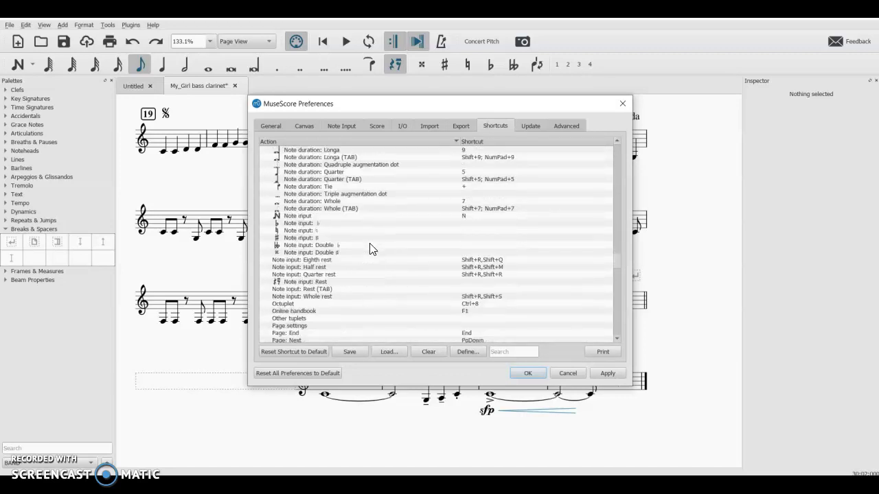
pyautogui.scroll(-3)
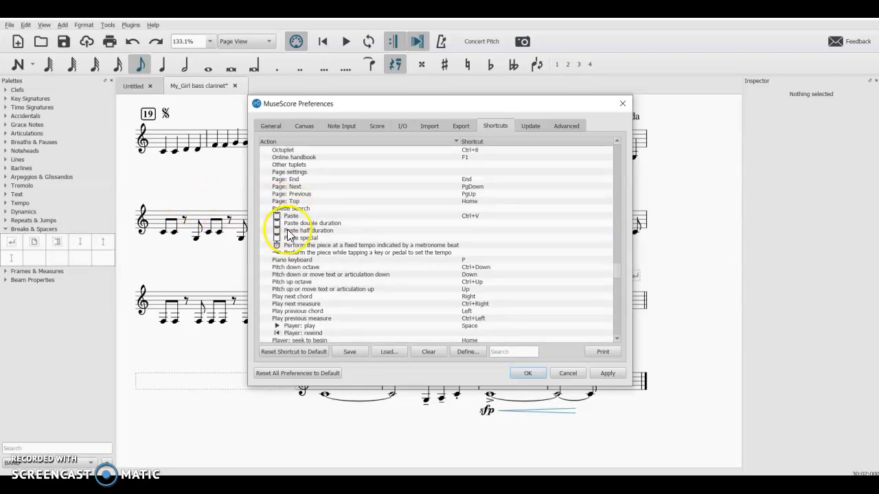
pyautogui.scroll(-3)
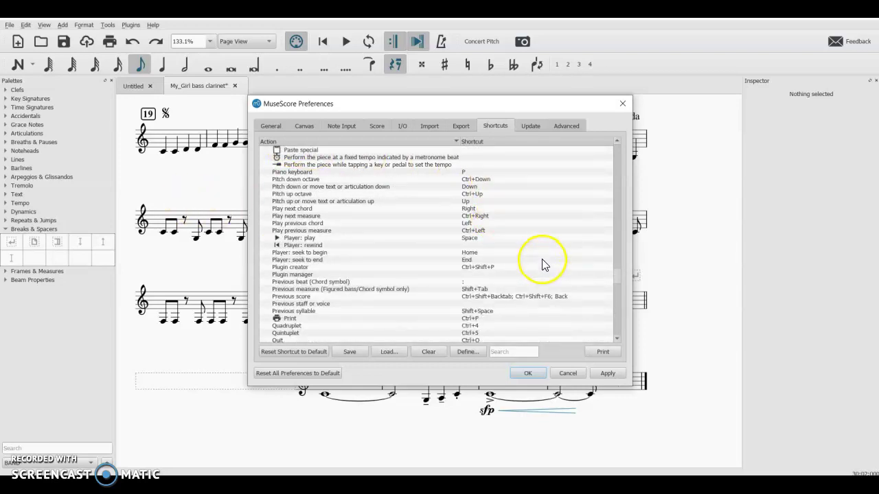
pyautogui.scroll(-3)
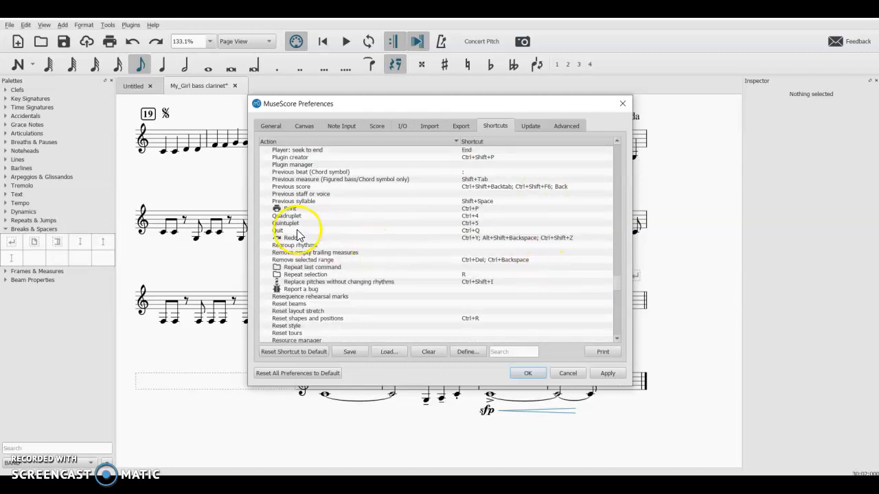
pyautogui.scroll(-3)
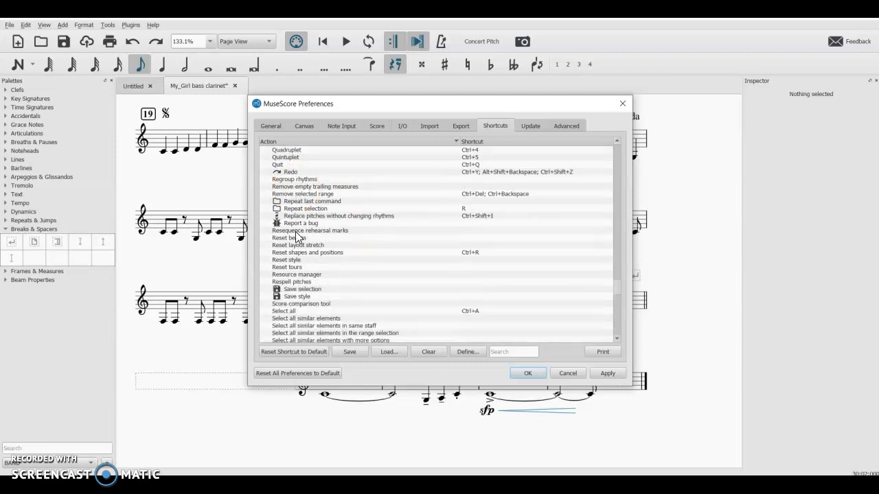
pyautogui.scroll(-3)
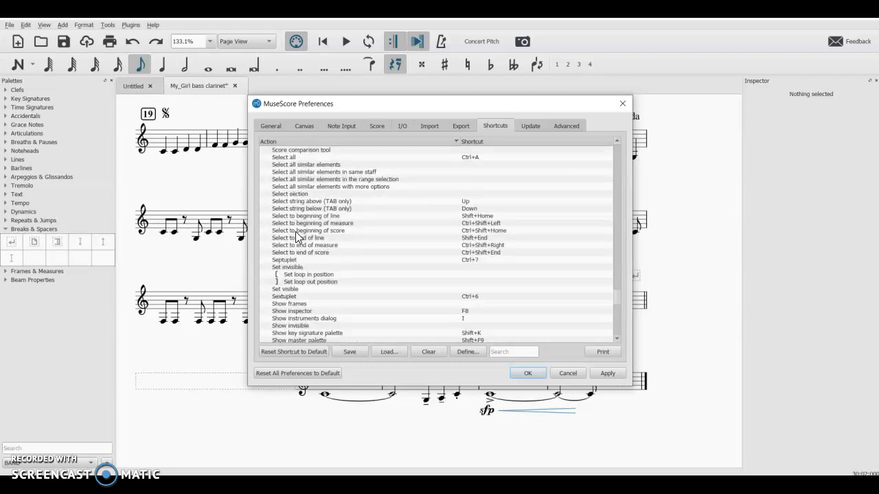
pyautogui.moveTo(485, 199)
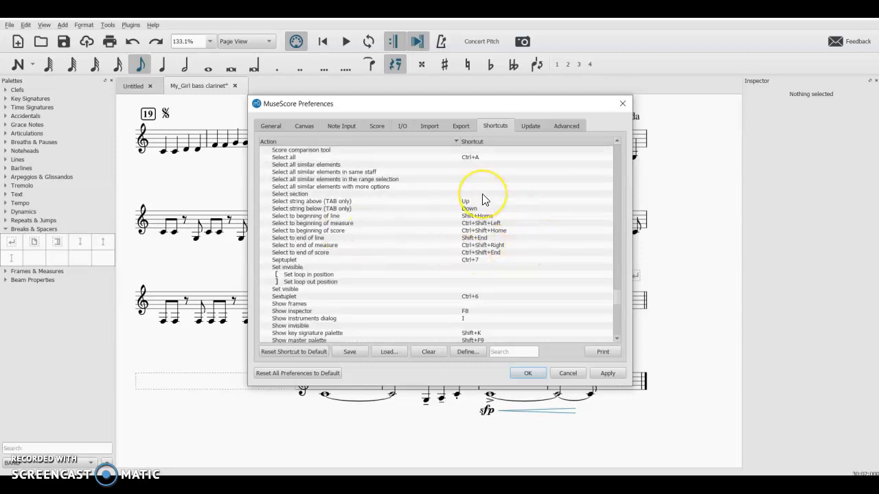
pyautogui.scroll(-3)
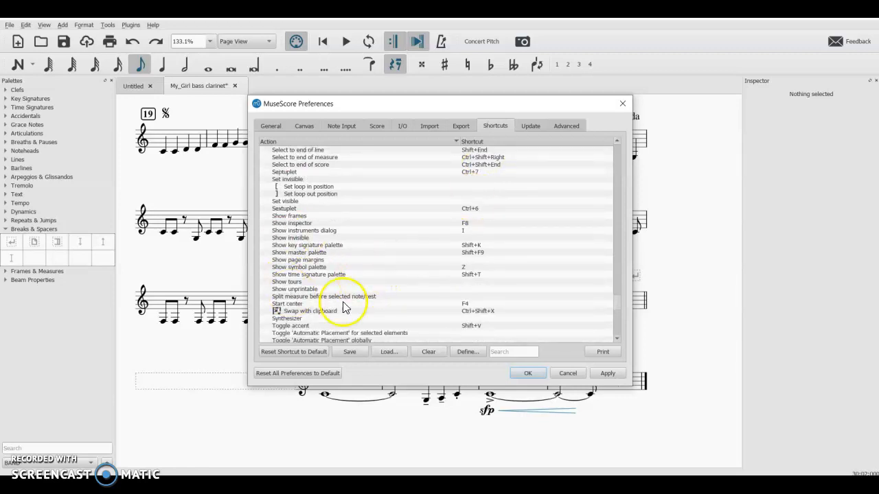
pyautogui.moveTo(457, 262)
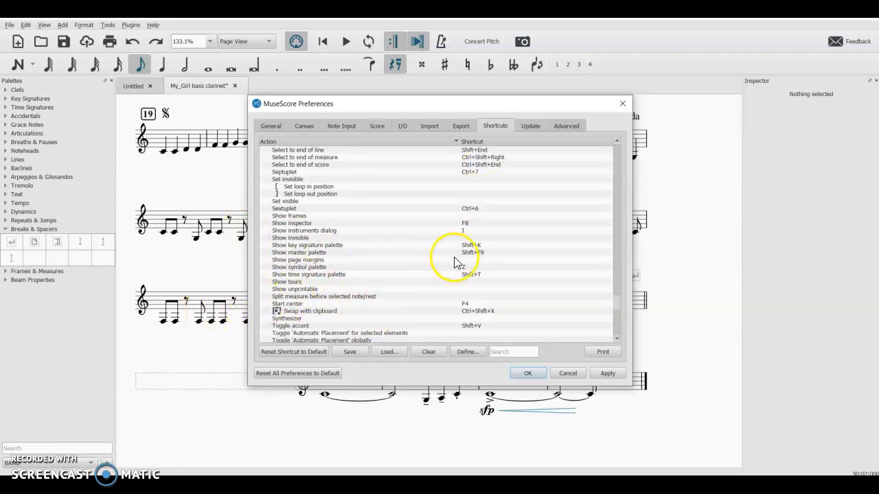
pyautogui.moveTo(440, 286)
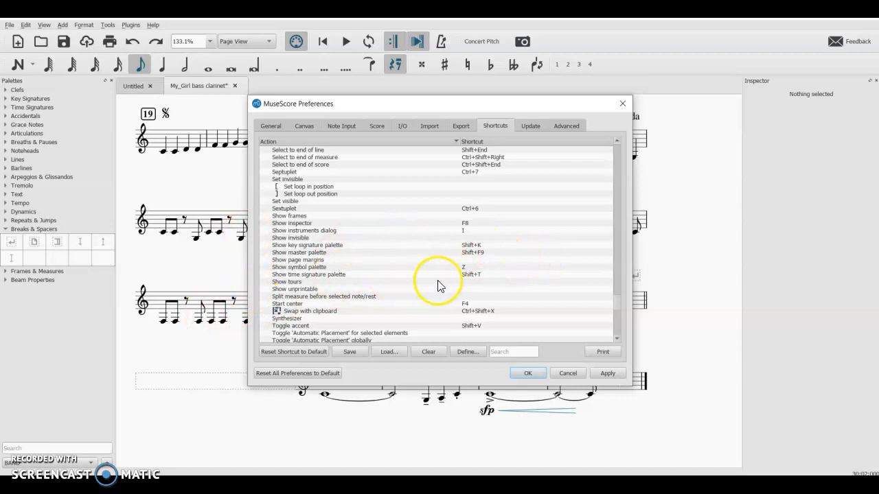
pyautogui.scroll(-3)
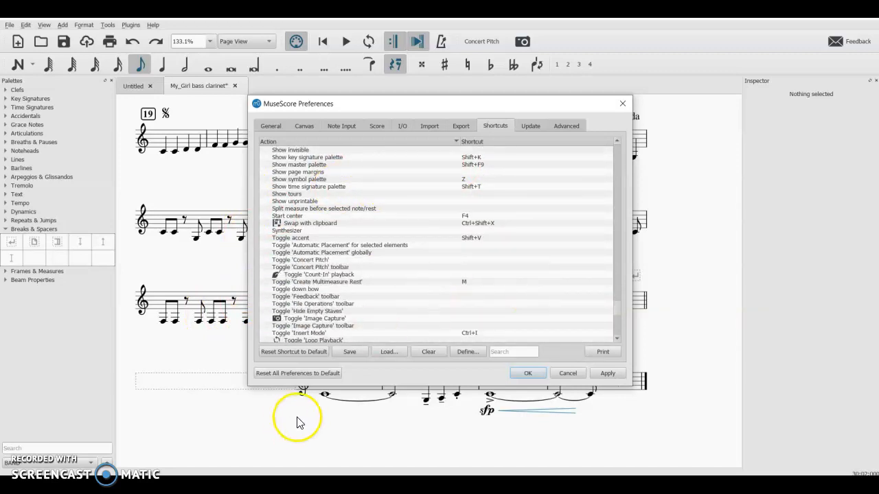
pyautogui.moveTo(356, 329)
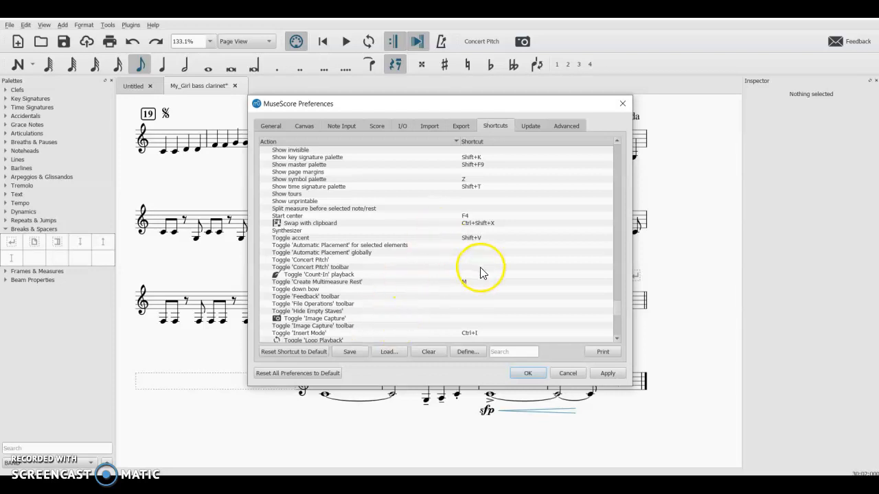
# Step: Search the shortcut list for 'accent' to show Toggle accent (Shift+V)
pyautogui.click(513, 352)
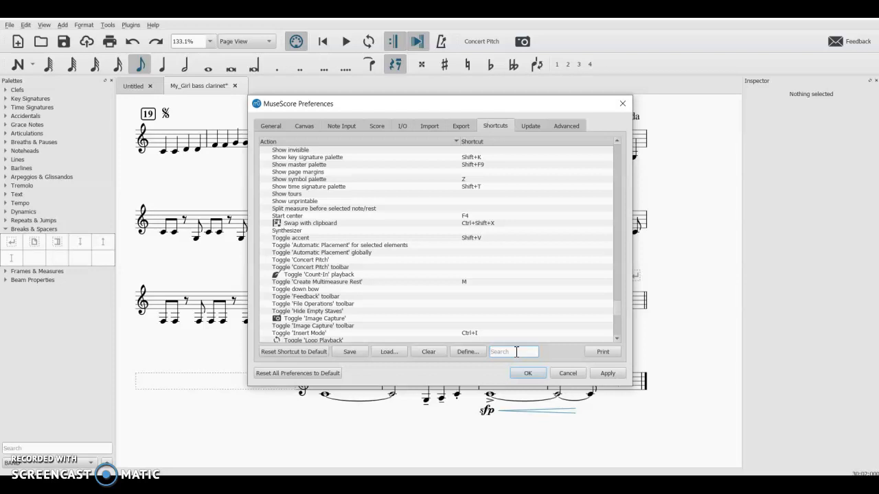
pyautogui.write('accent')
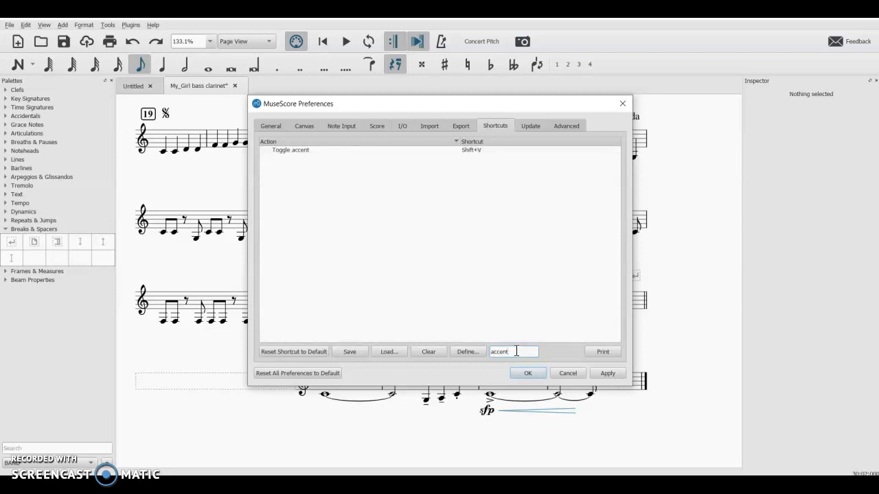
pyautogui.moveTo(368, 166)
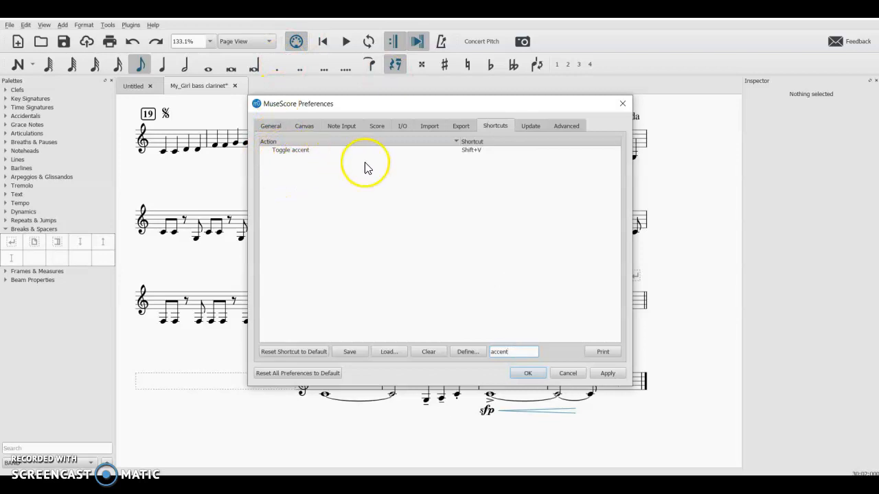
pyautogui.moveTo(273, 153)
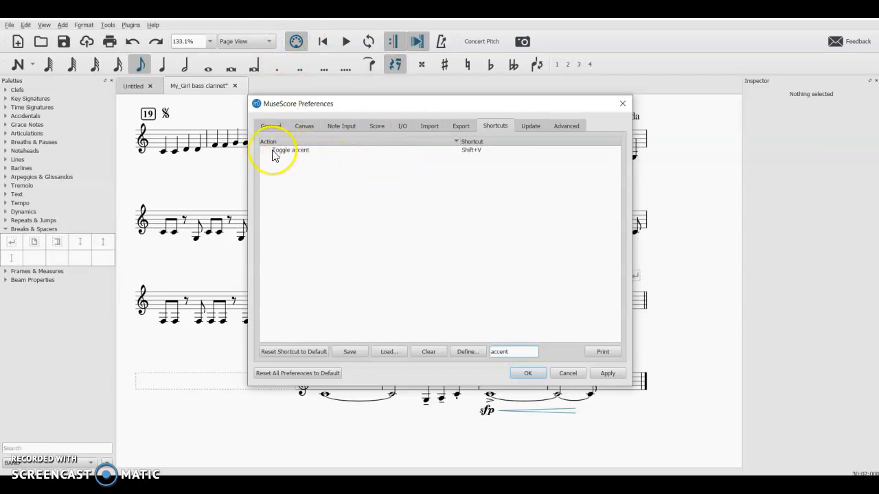
pyautogui.moveTo(548, 263)
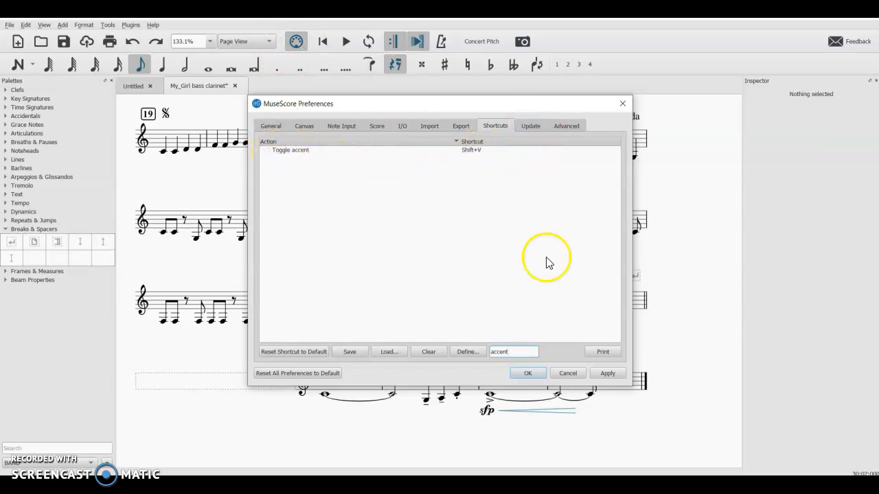
pyautogui.moveTo(484, 153)
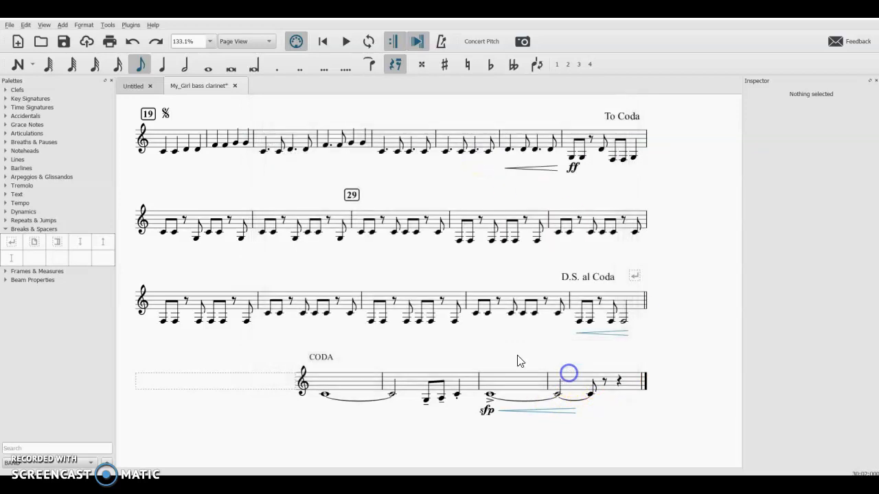
# Step: Select a note in the second staff line of the score
pyautogui.click(438, 231)
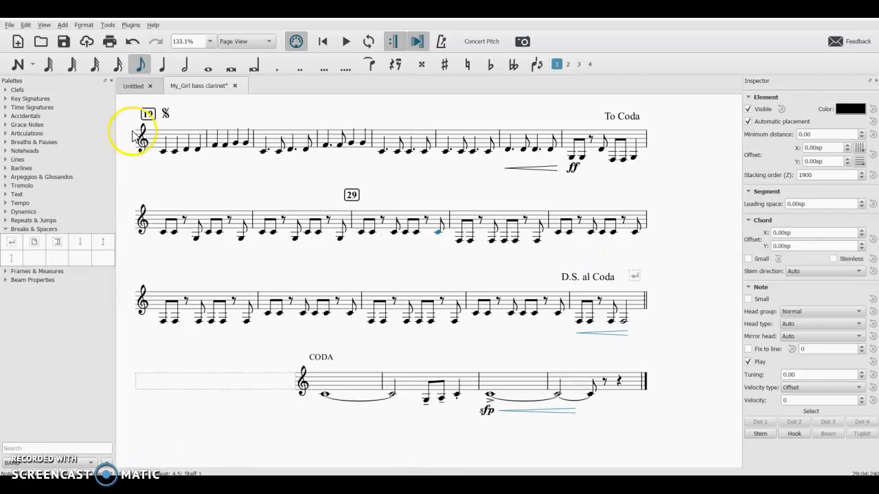
# Step: Reopen Preferences, start redefining Toggle accent, then cancel, keeping Shift+V
pyautogui.click(26, 25)
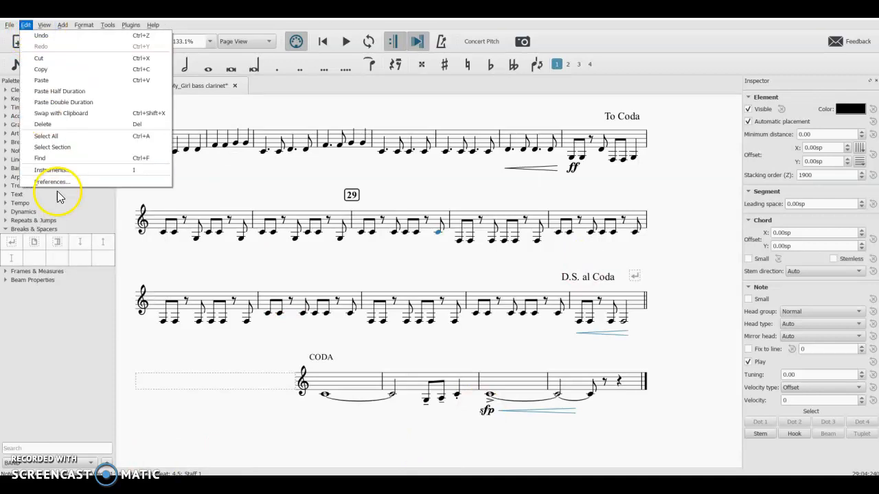
pyautogui.click(53, 182)
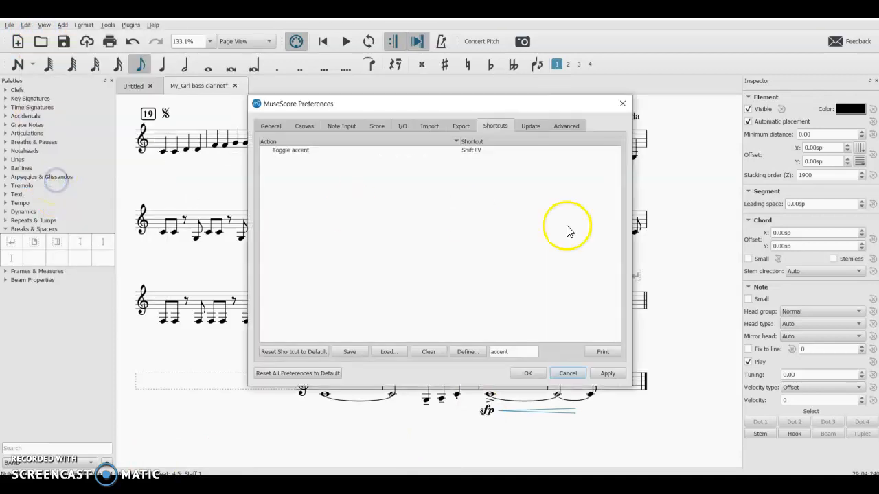
pyautogui.moveTo(491, 297)
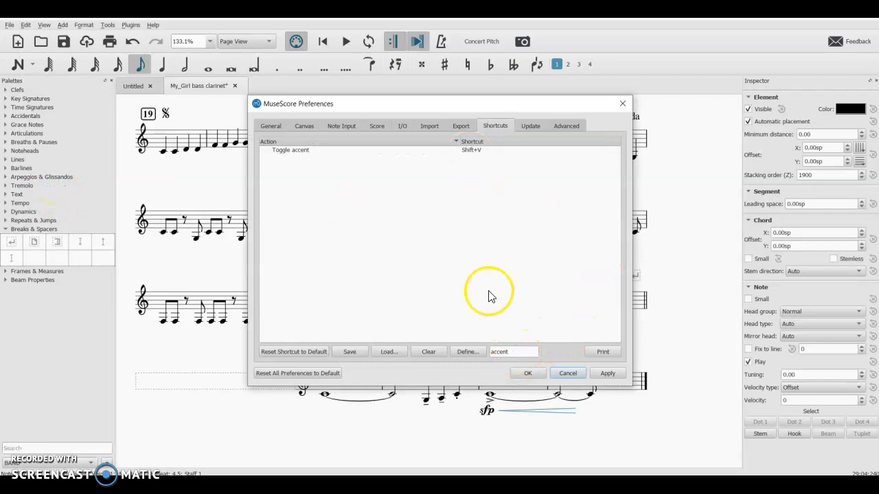
pyautogui.moveTo(299, 160)
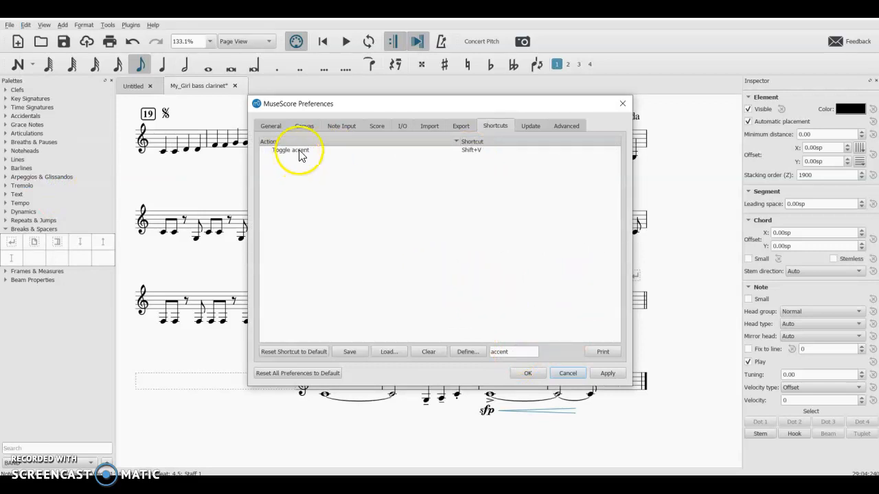
pyautogui.click(291, 150)
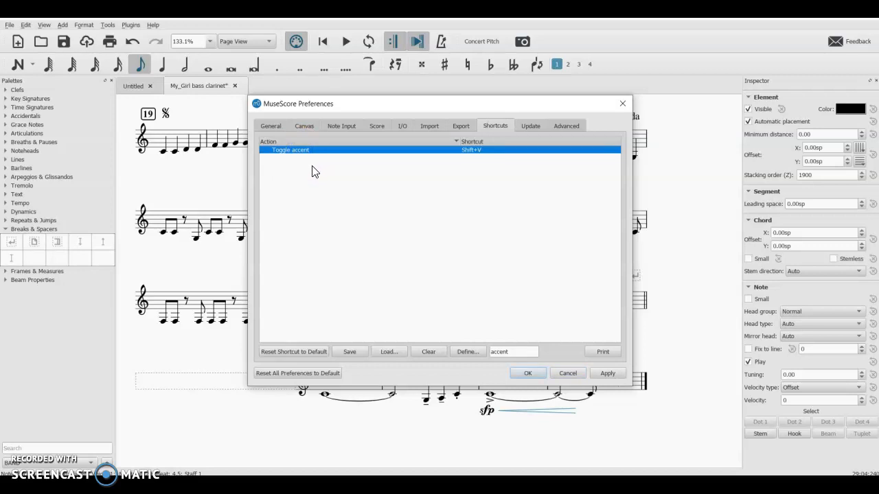
pyautogui.moveTo(302, 157)
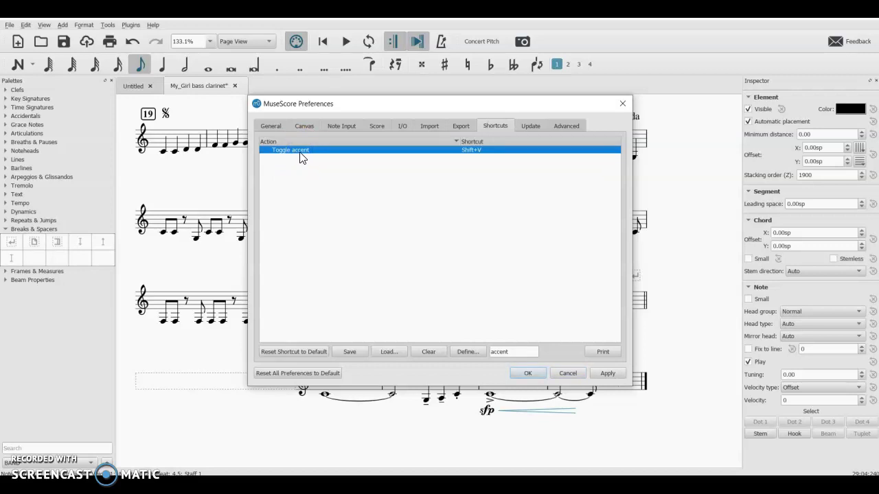
pyautogui.click(467, 352)
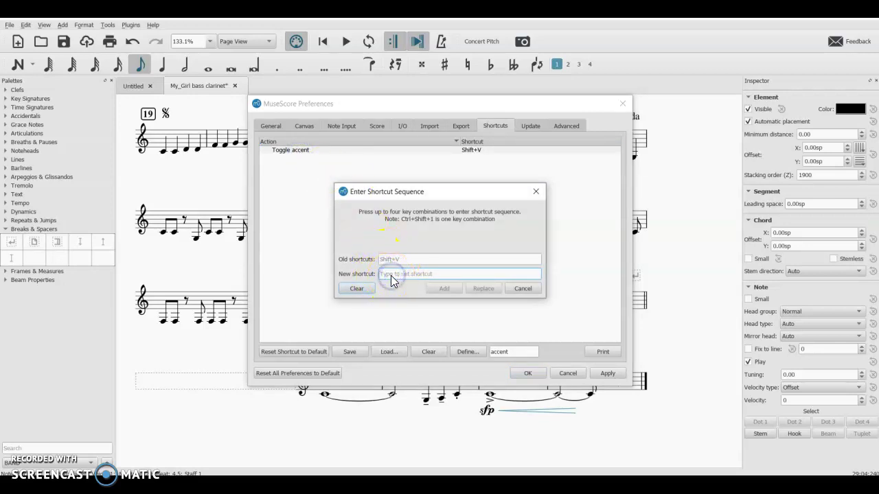
pyautogui.moveTo(462, 299)
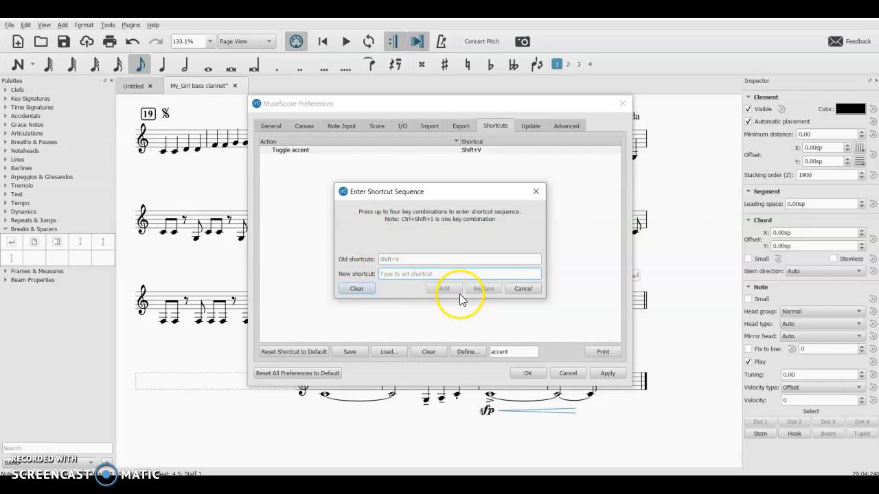
pyautogui.moveTo(523, 289)
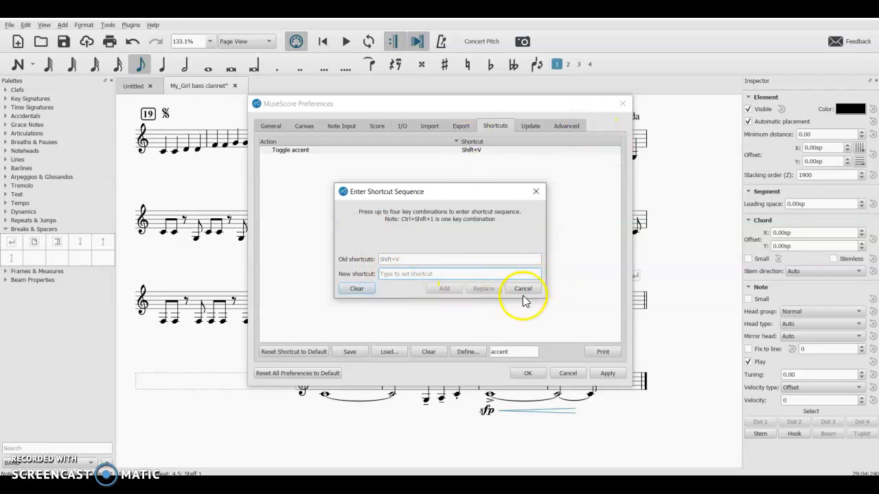
pyautogui.click(523, 289)
pyautogui.write('sta')
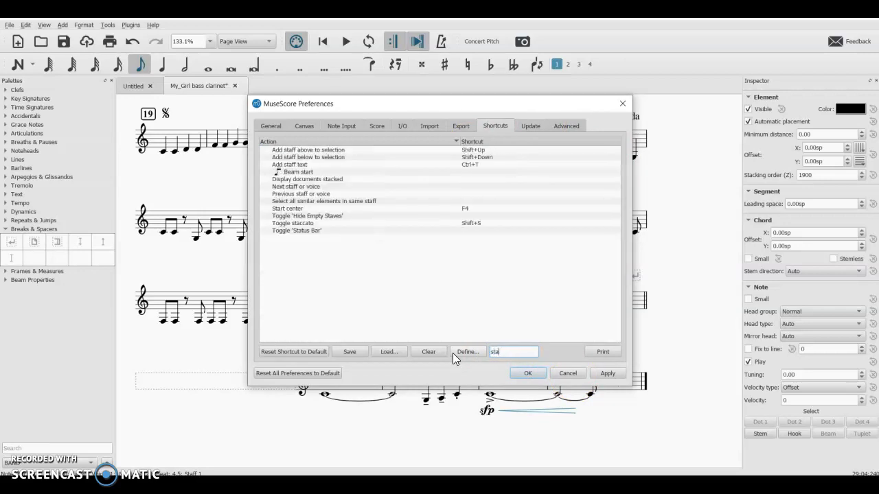
# Step: Search the shortcut list for 'ccato' and then 'tenuto'
pyautogui.write('ccato')
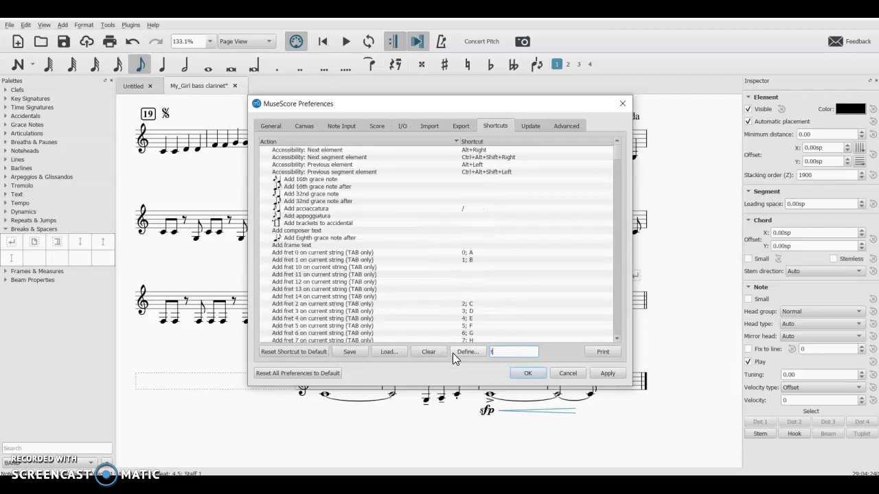
pyautogui.write('tenuto')
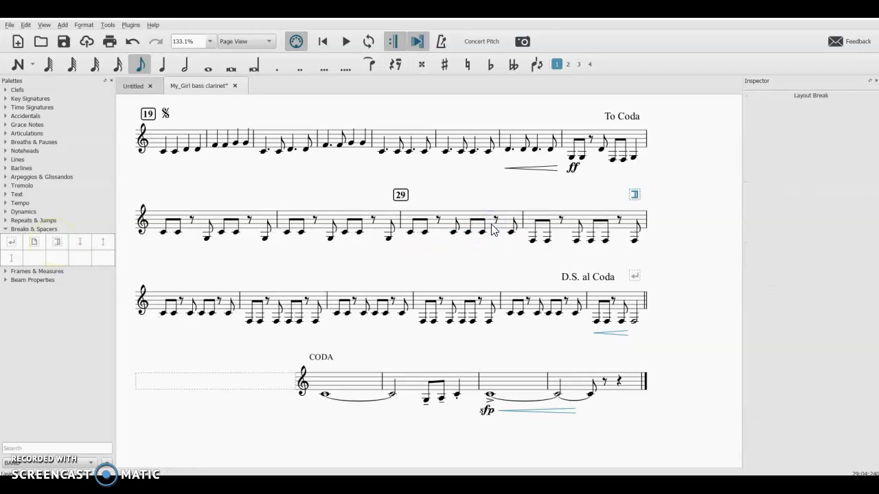
# Step: Undo the stray layout break, select measure 29, and try the Breaks & Spacers palette
pyautogui.click(222, 226)
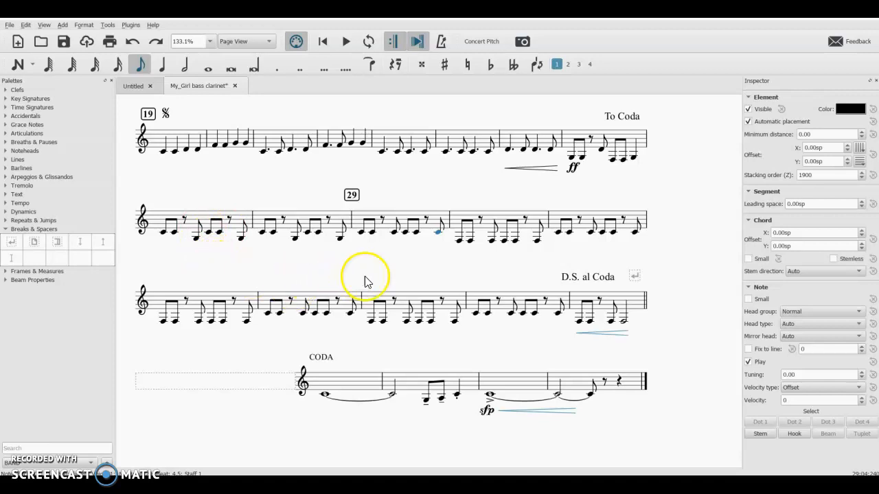
pyautogui.moveTo(391, 300)
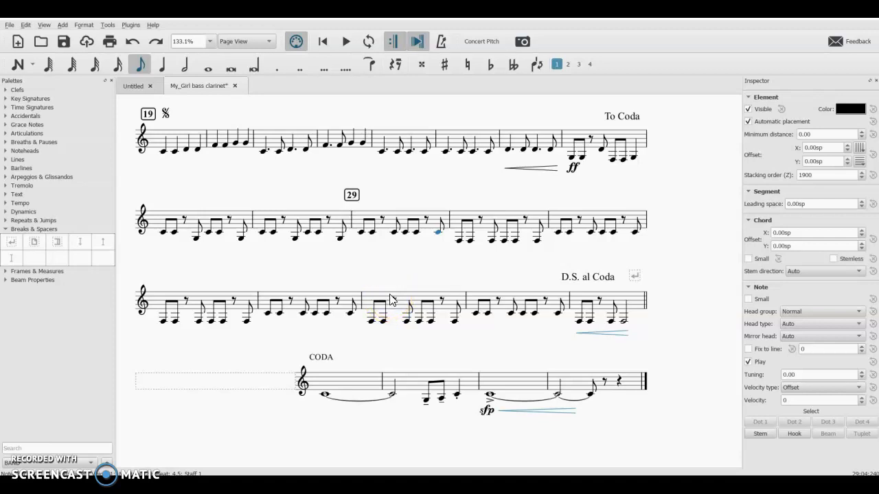
pyautogui.moveTo(10, 241)
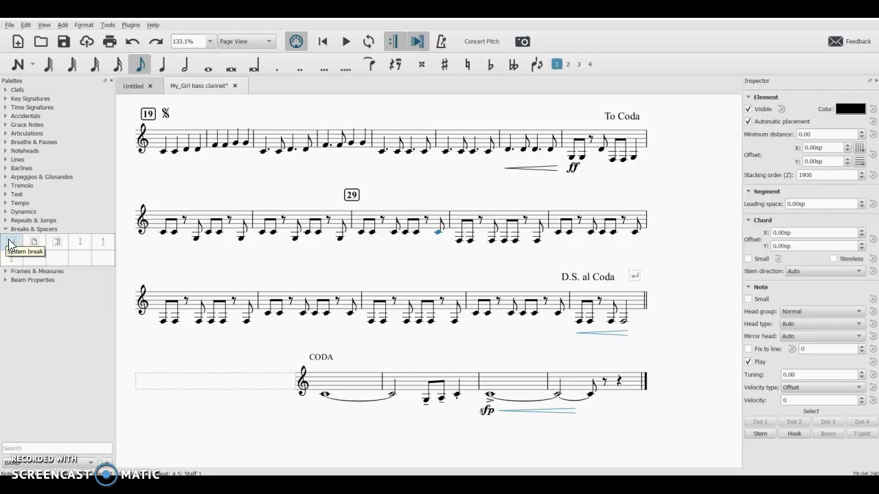
pyautogui.moveTo(81, 241)
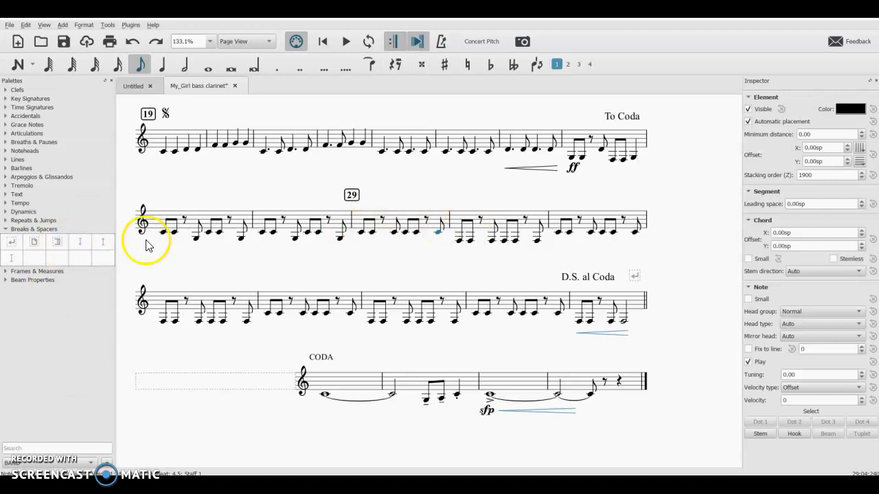
pyautogui.click(402, 222)
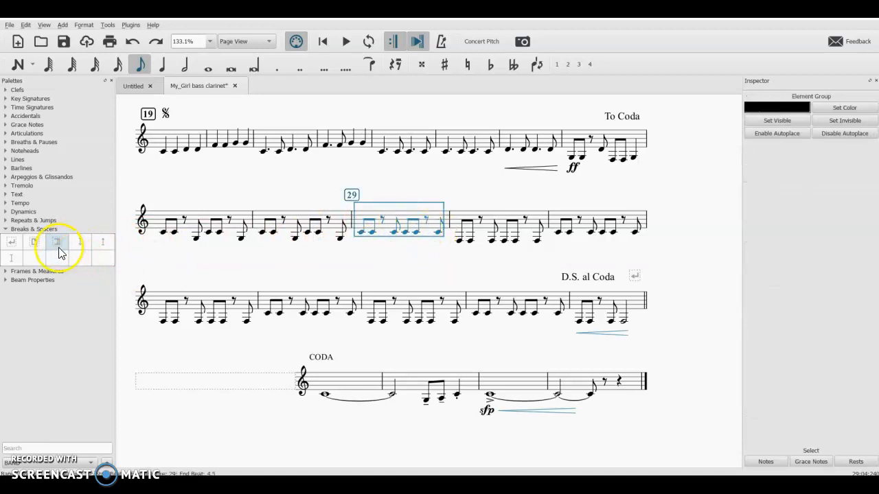
pyautogui.doubleClick(57, 241)
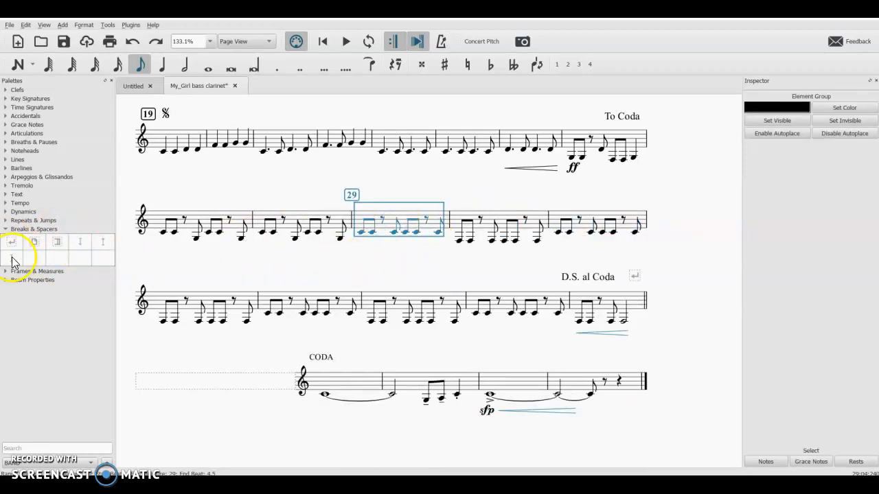
pyautogui.click(26, 25)
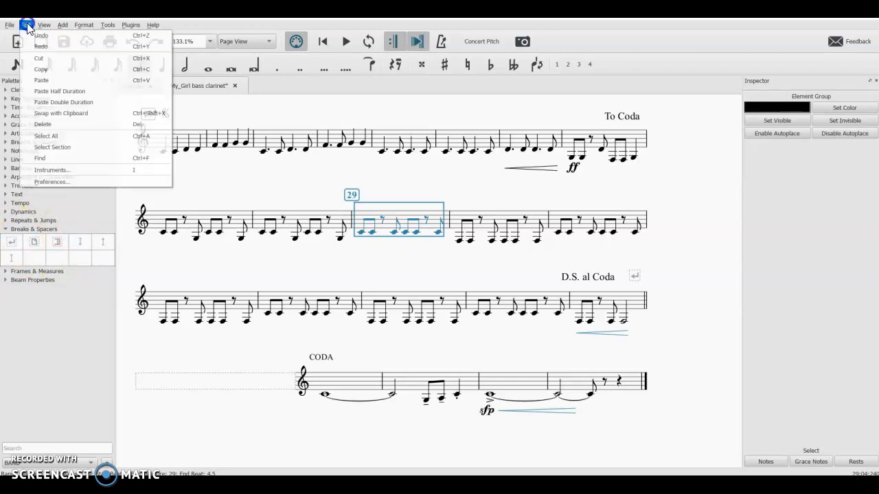
pyautogui.moveTo(48, 181)
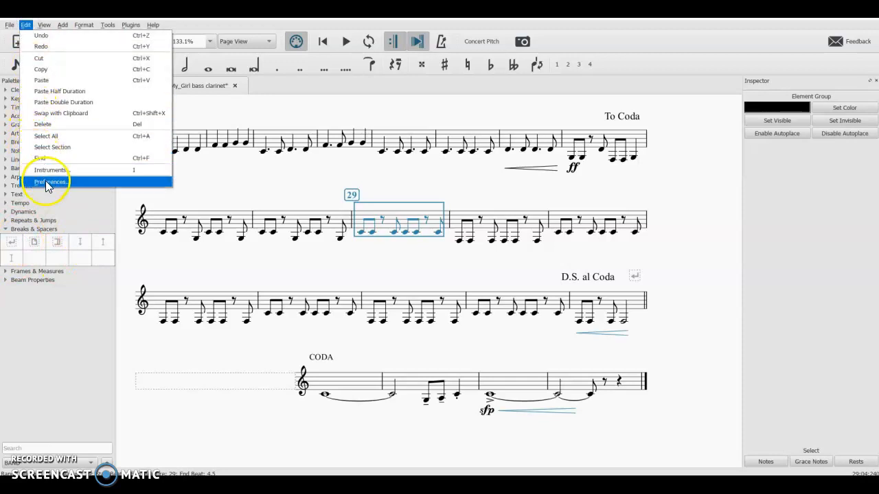
# Step: Open Preferences and filter the shortcuts by 'break'
pyautogui.click(50, 181)
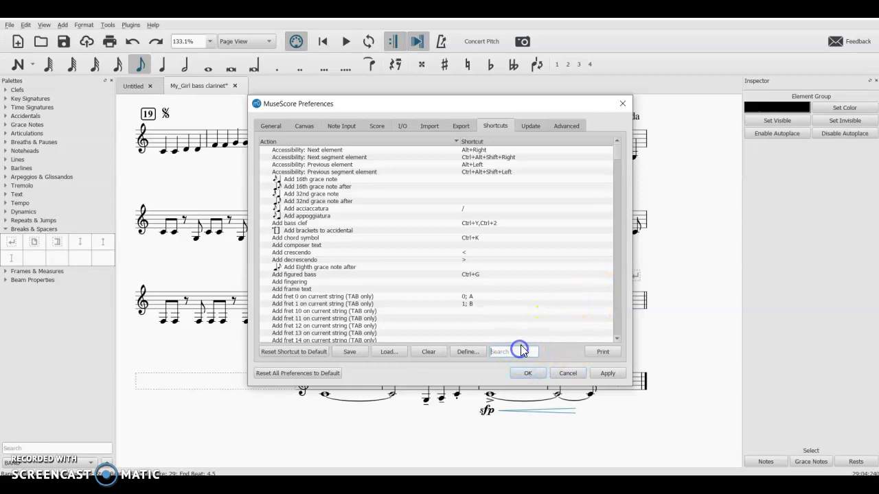
pyautogui.write('break')
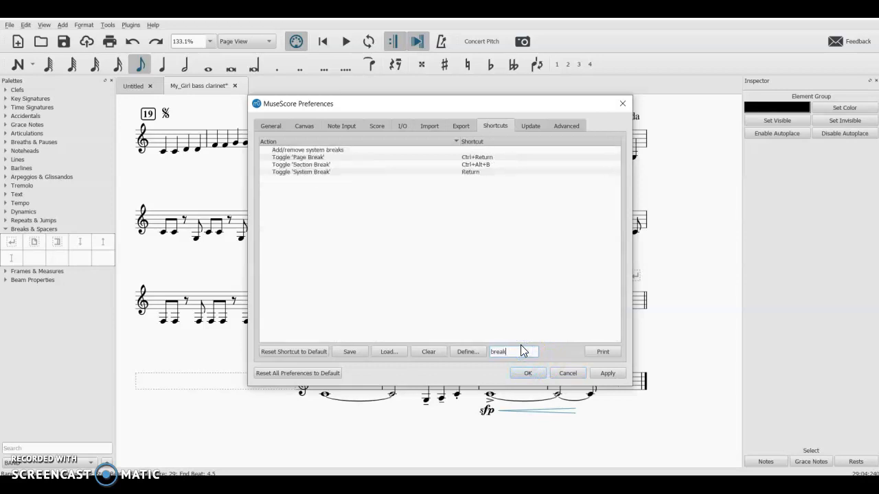
pyautogui.moveTo(317, 170)
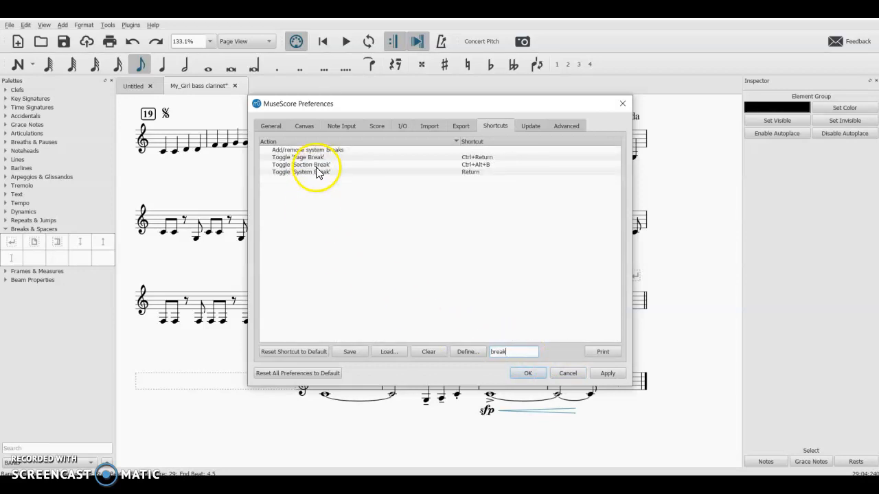
pyautogui.moveTo(470, 172)
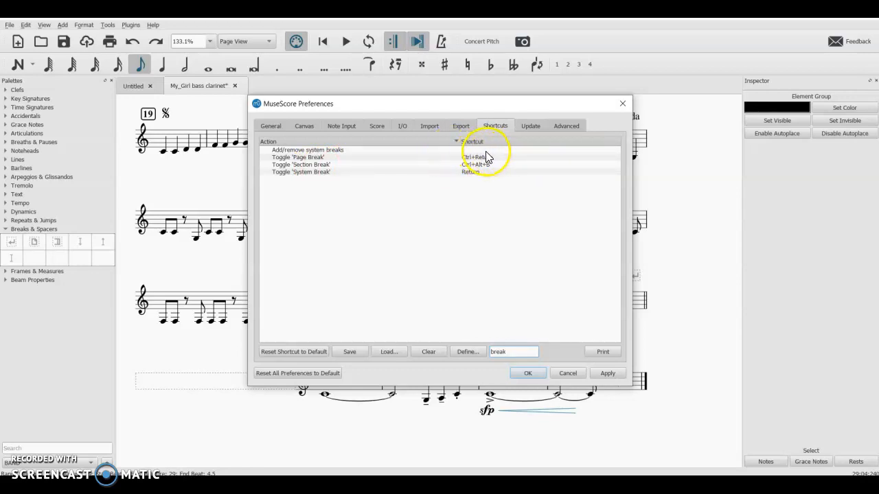
pyautogui.moveTo(320, 181)
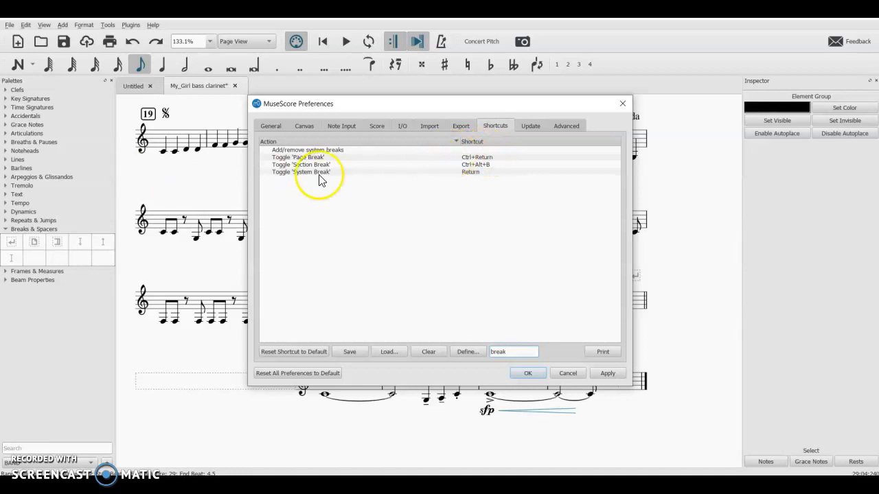
pyautogui.moveTo(481, 172)
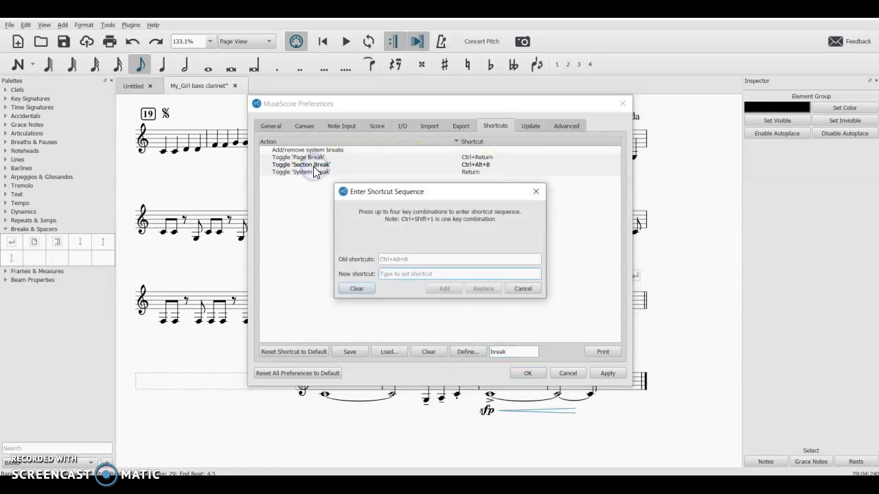
pyautogui.moveTo(383, 259)
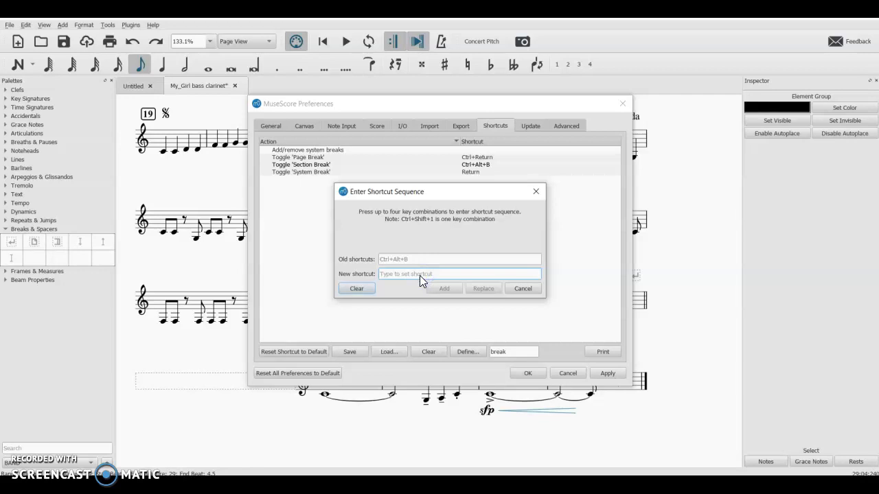
# Step: Add Ctrl+Alt+B to Toggle 'Section Break' and reopen its shortcut entry
pyautogui.press('Ctrl+Alt+B')
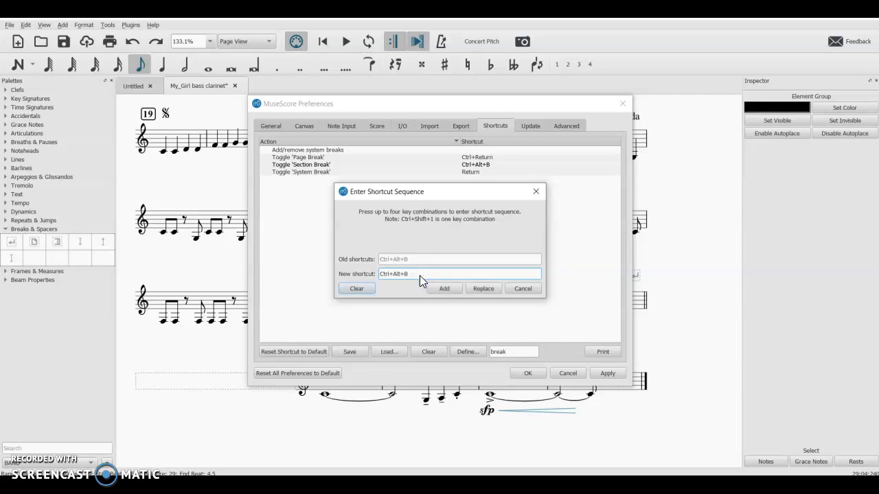
pyautogui.click(443, 288)
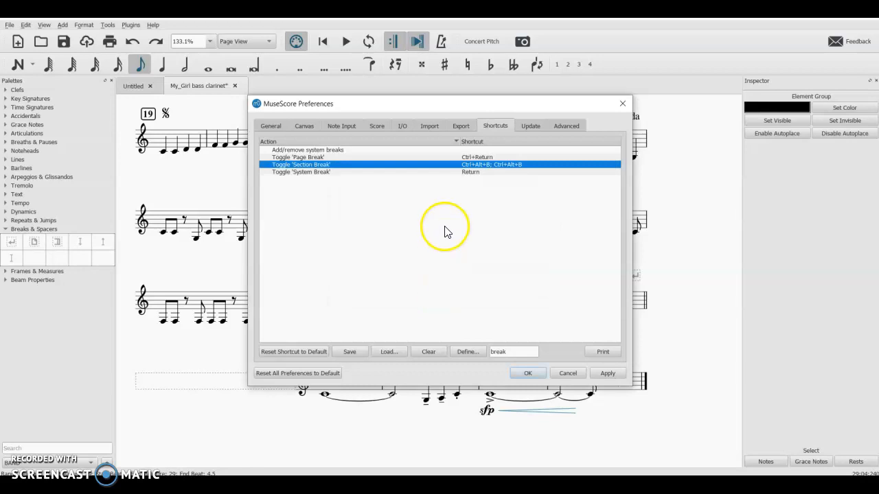
pyautogui.moveTo(498, 171)
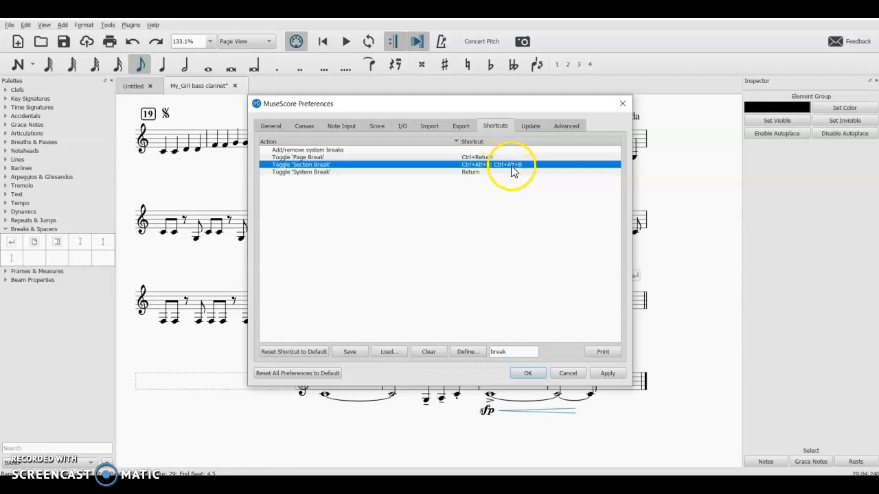
pyautogui.click(467, 352)
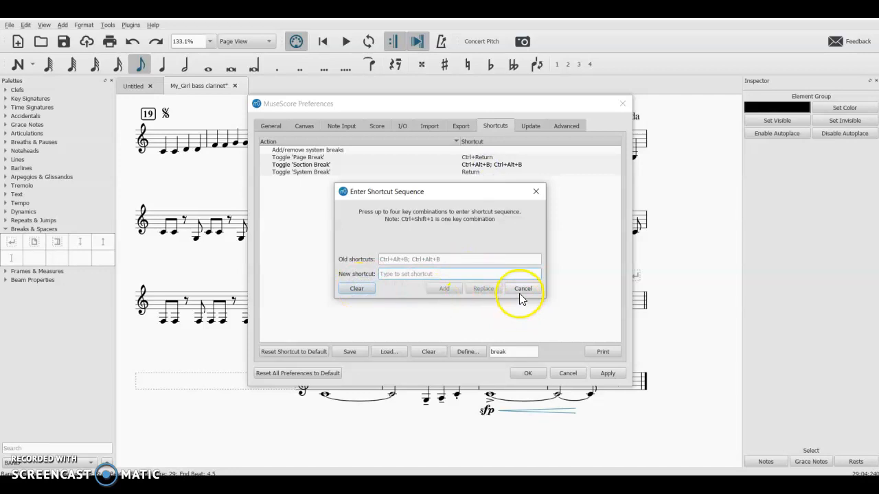
# Step: Cancel the pending shortcut entry and clear all existing shortcuts from Toggle 'Section Break'
pyautogui.click(522, 287)
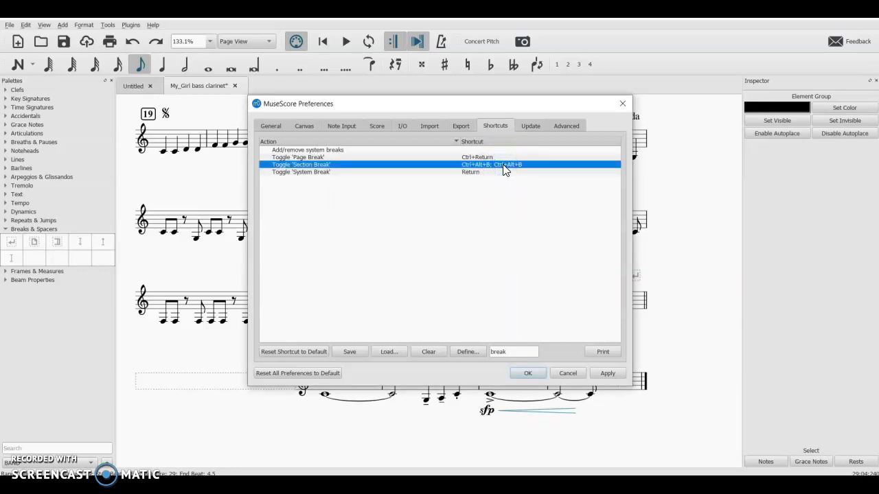
pyautogui.moveTo(402, 358)
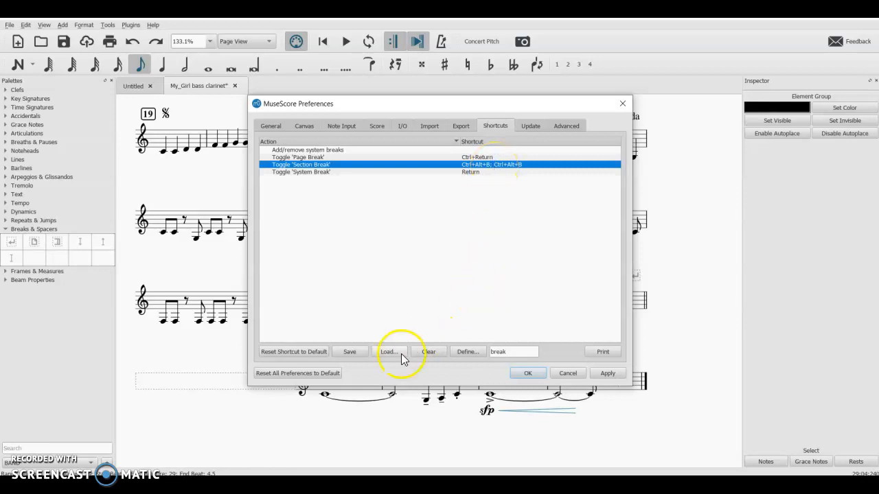
pyautogui.moveTo(576, 180)
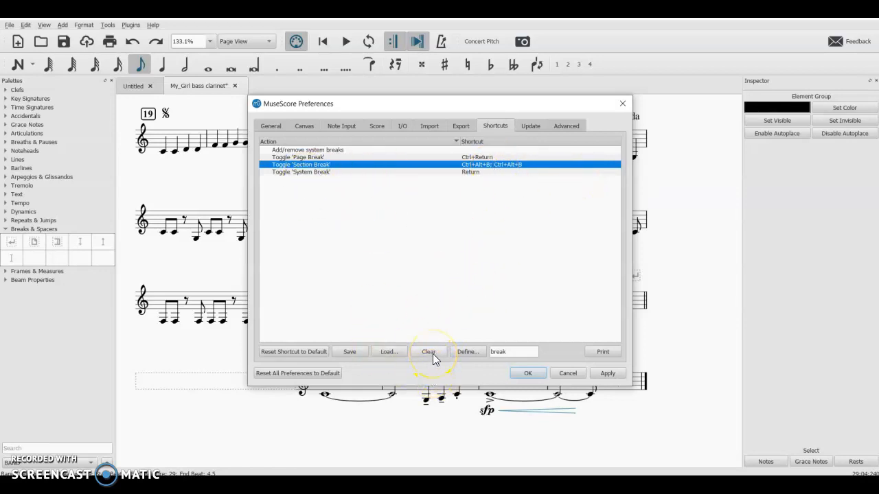
pyautogui.click(468, 352)
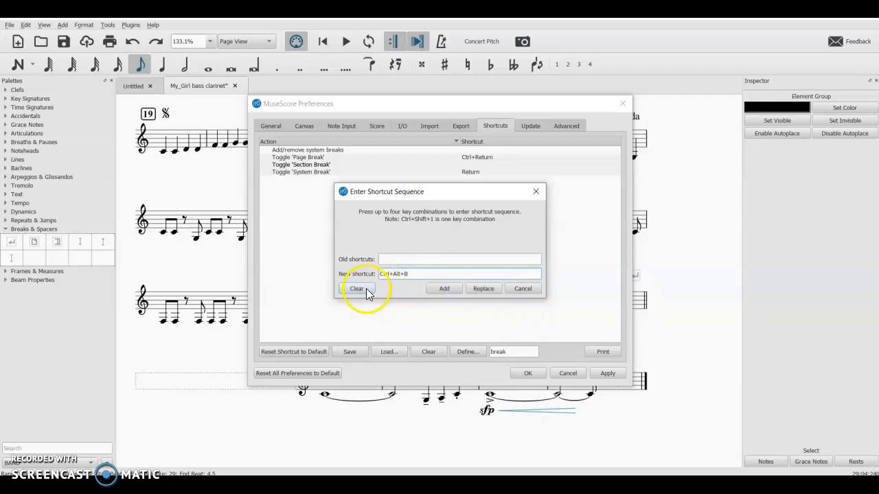
# Step: Assign Ctrl+Alt+B to Section Break after discarding a conflicting Space entry, then close Preferences
pyautogui.click(357, 288)
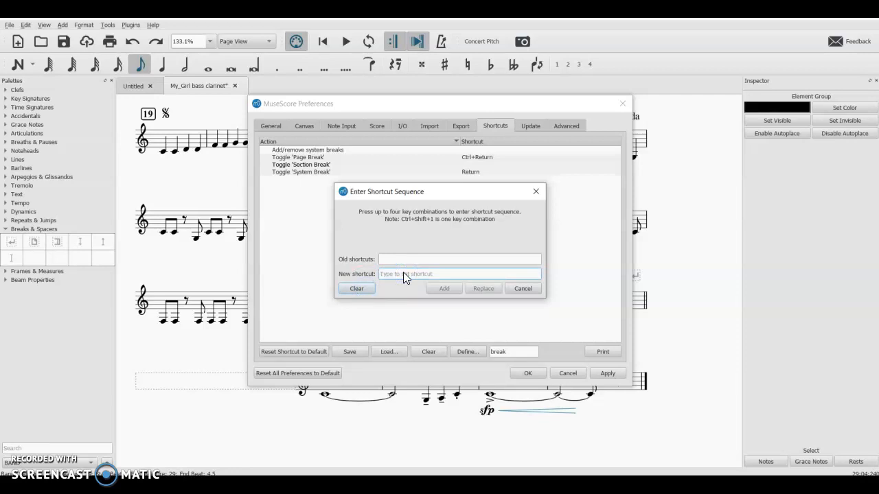
pyautogui.press('space')
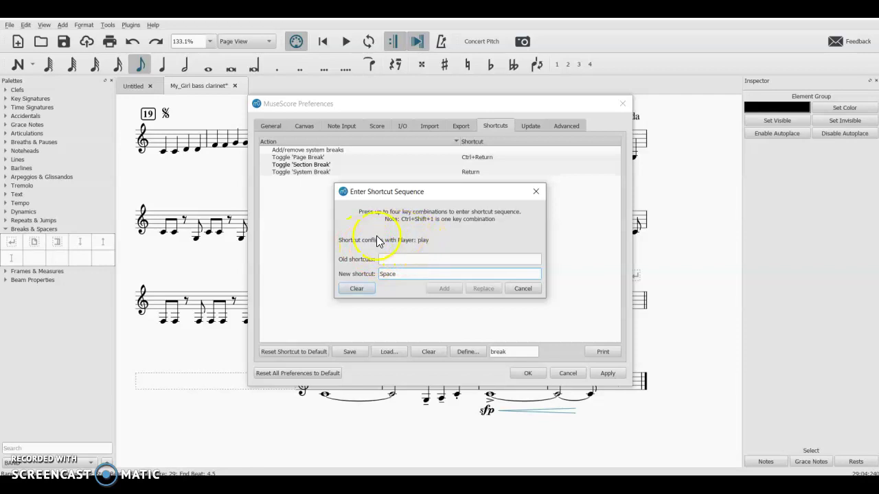
pyautogui.moveTo(432, 237)
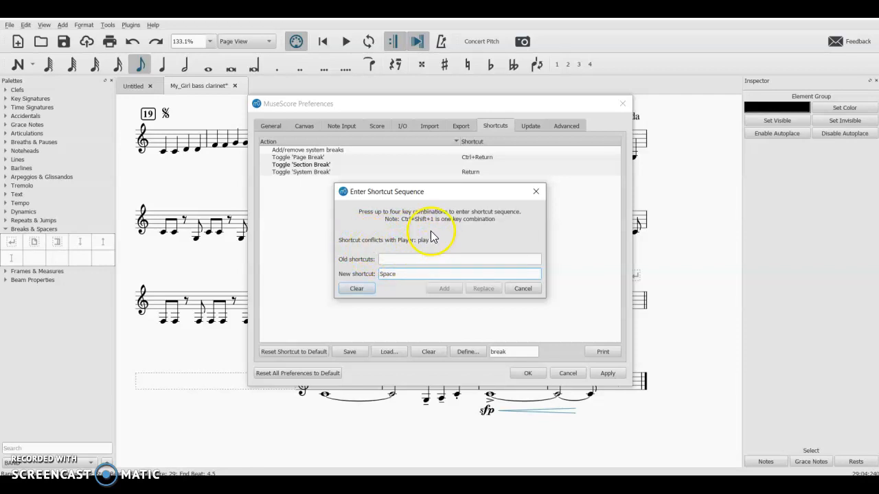
pyautogui.moveTo(450, 278)
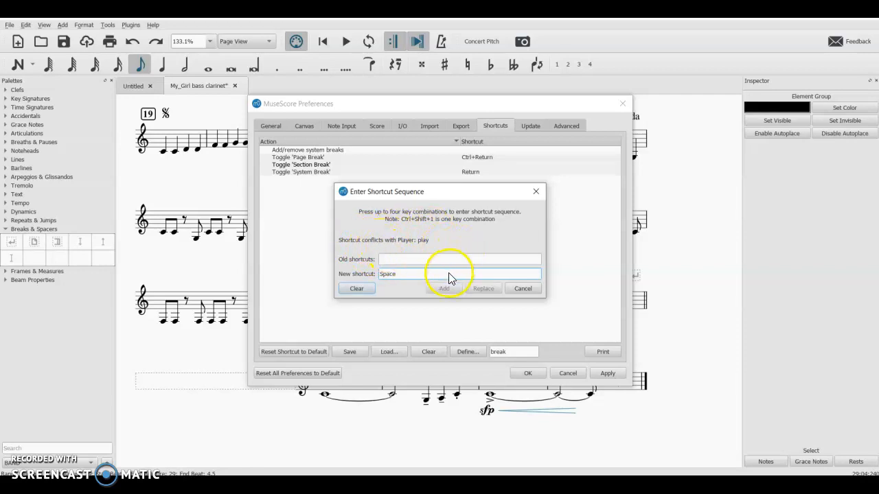
pyautogui.click(356, 288)
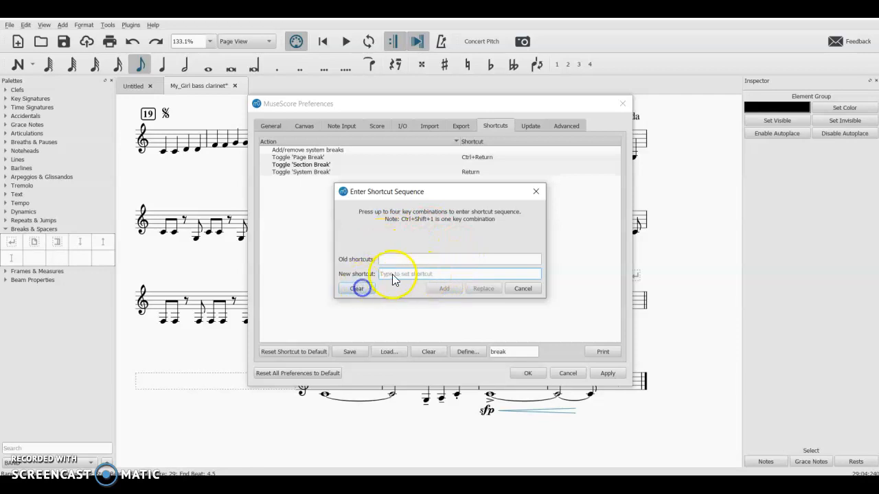
pyautogui.press('Ctrl+Alt+B')
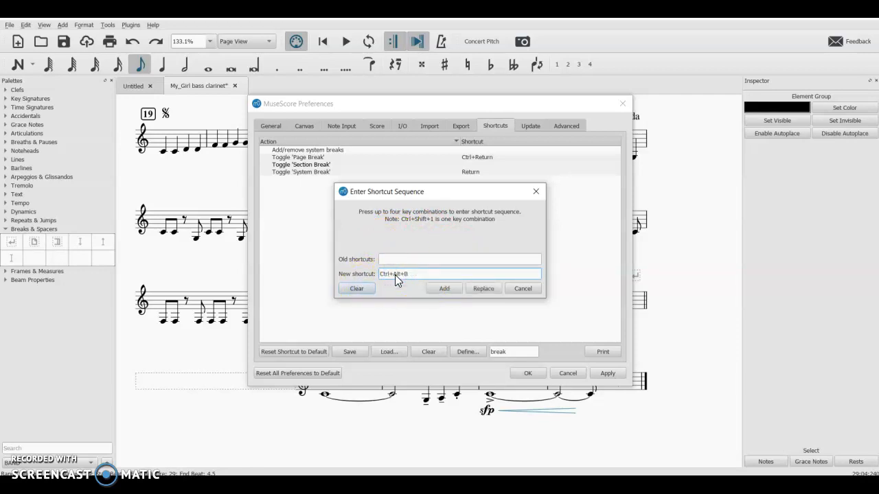
pyautogui.moveTo(566, 301)
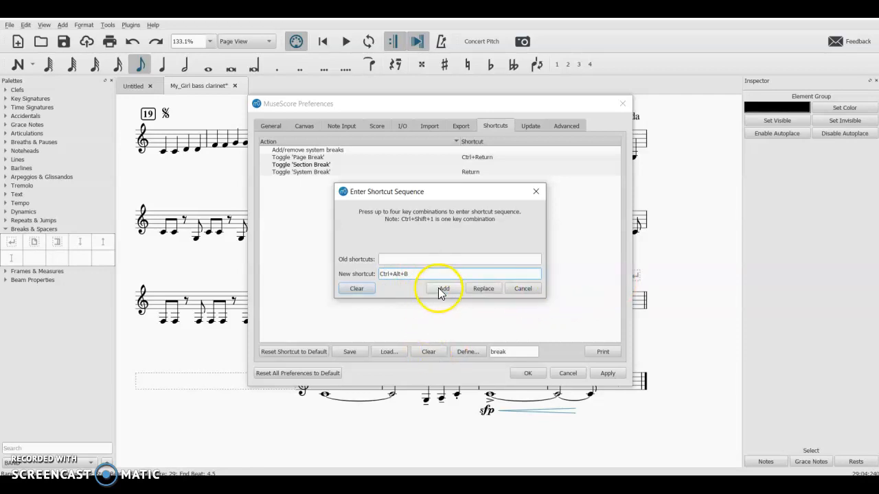
pyautogui.click(443, 289)
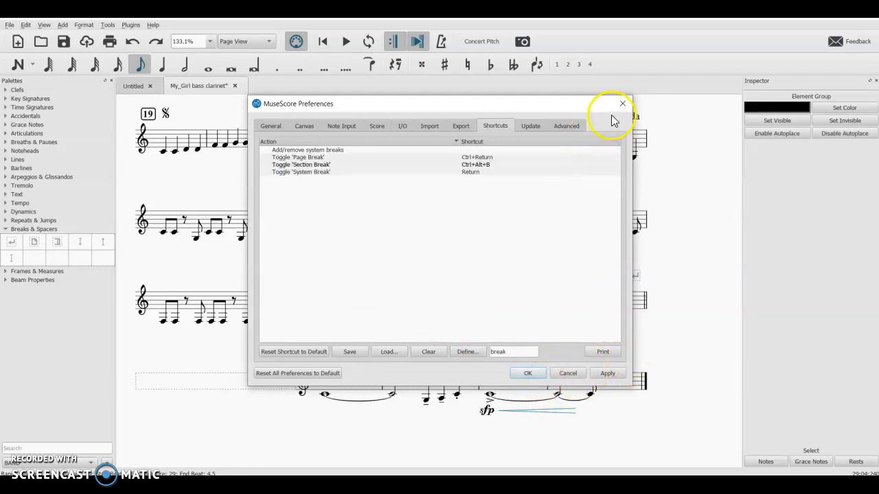
pyautogui.click(622, 103)
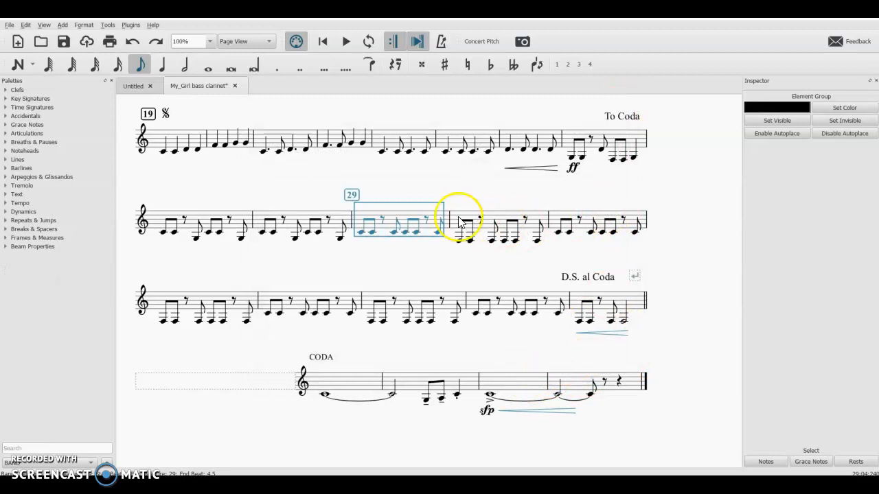
# Step: Select and deselect the last note of measure 29, then reopen Shortcuts with the break filter cleared
pyautogui.click(440, 231)
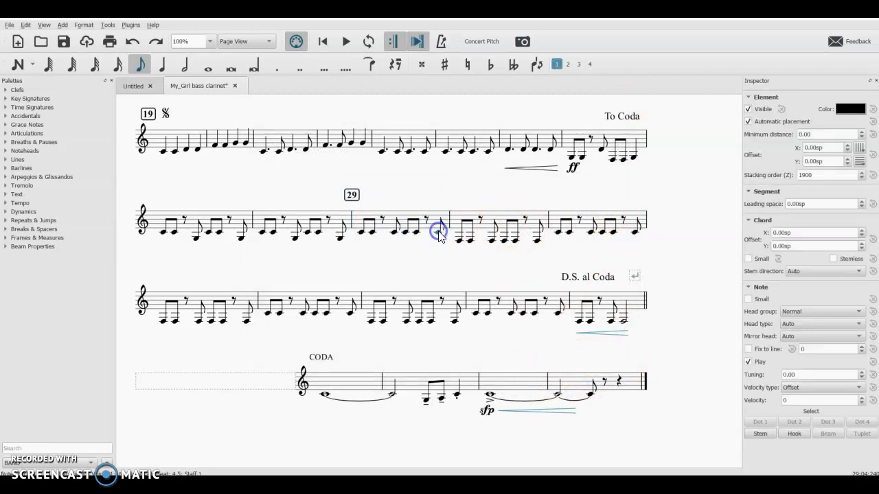
pyautogui.click(432, 220)
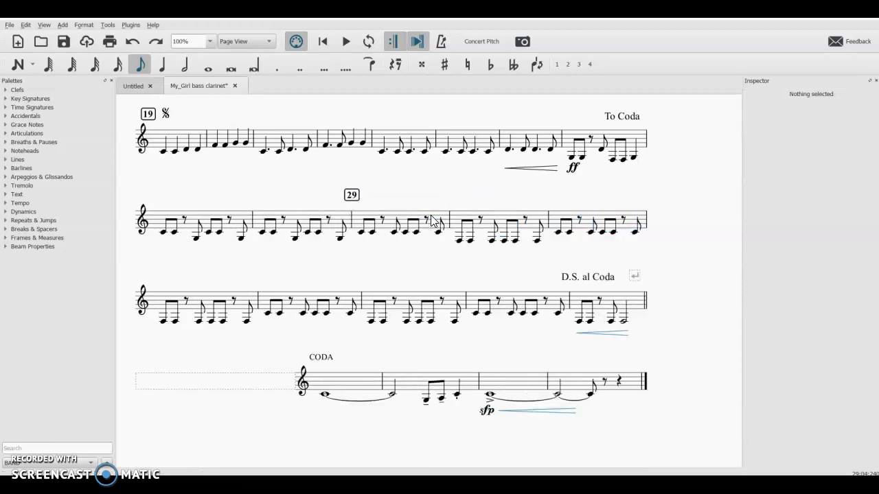
pyautogui.moveTo(639, 273)
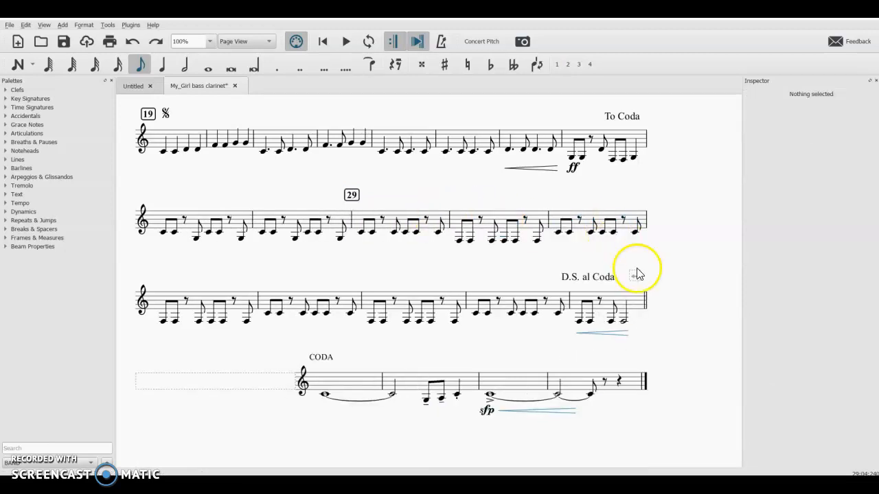
pyautogui.click(43, 25)
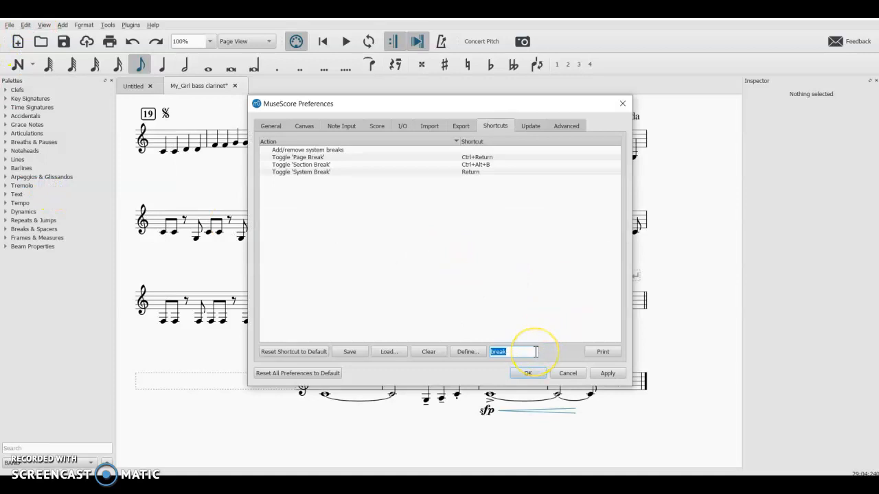
pyautogui.click(427, 352)
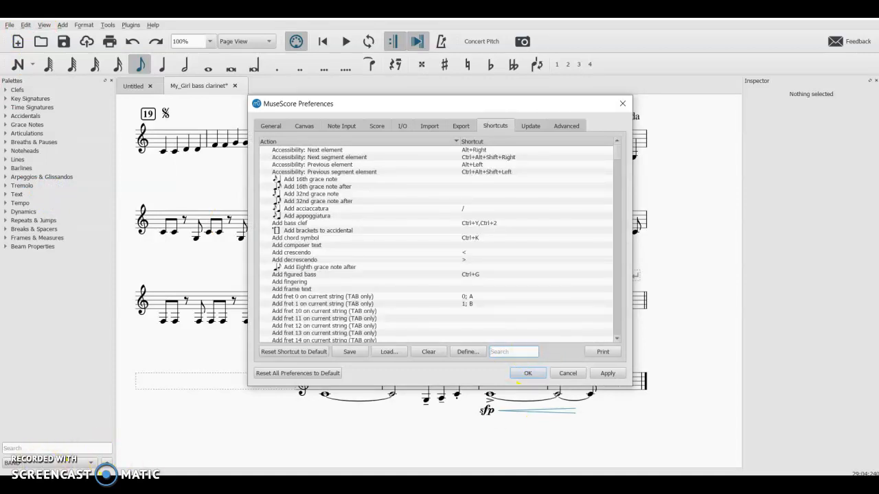